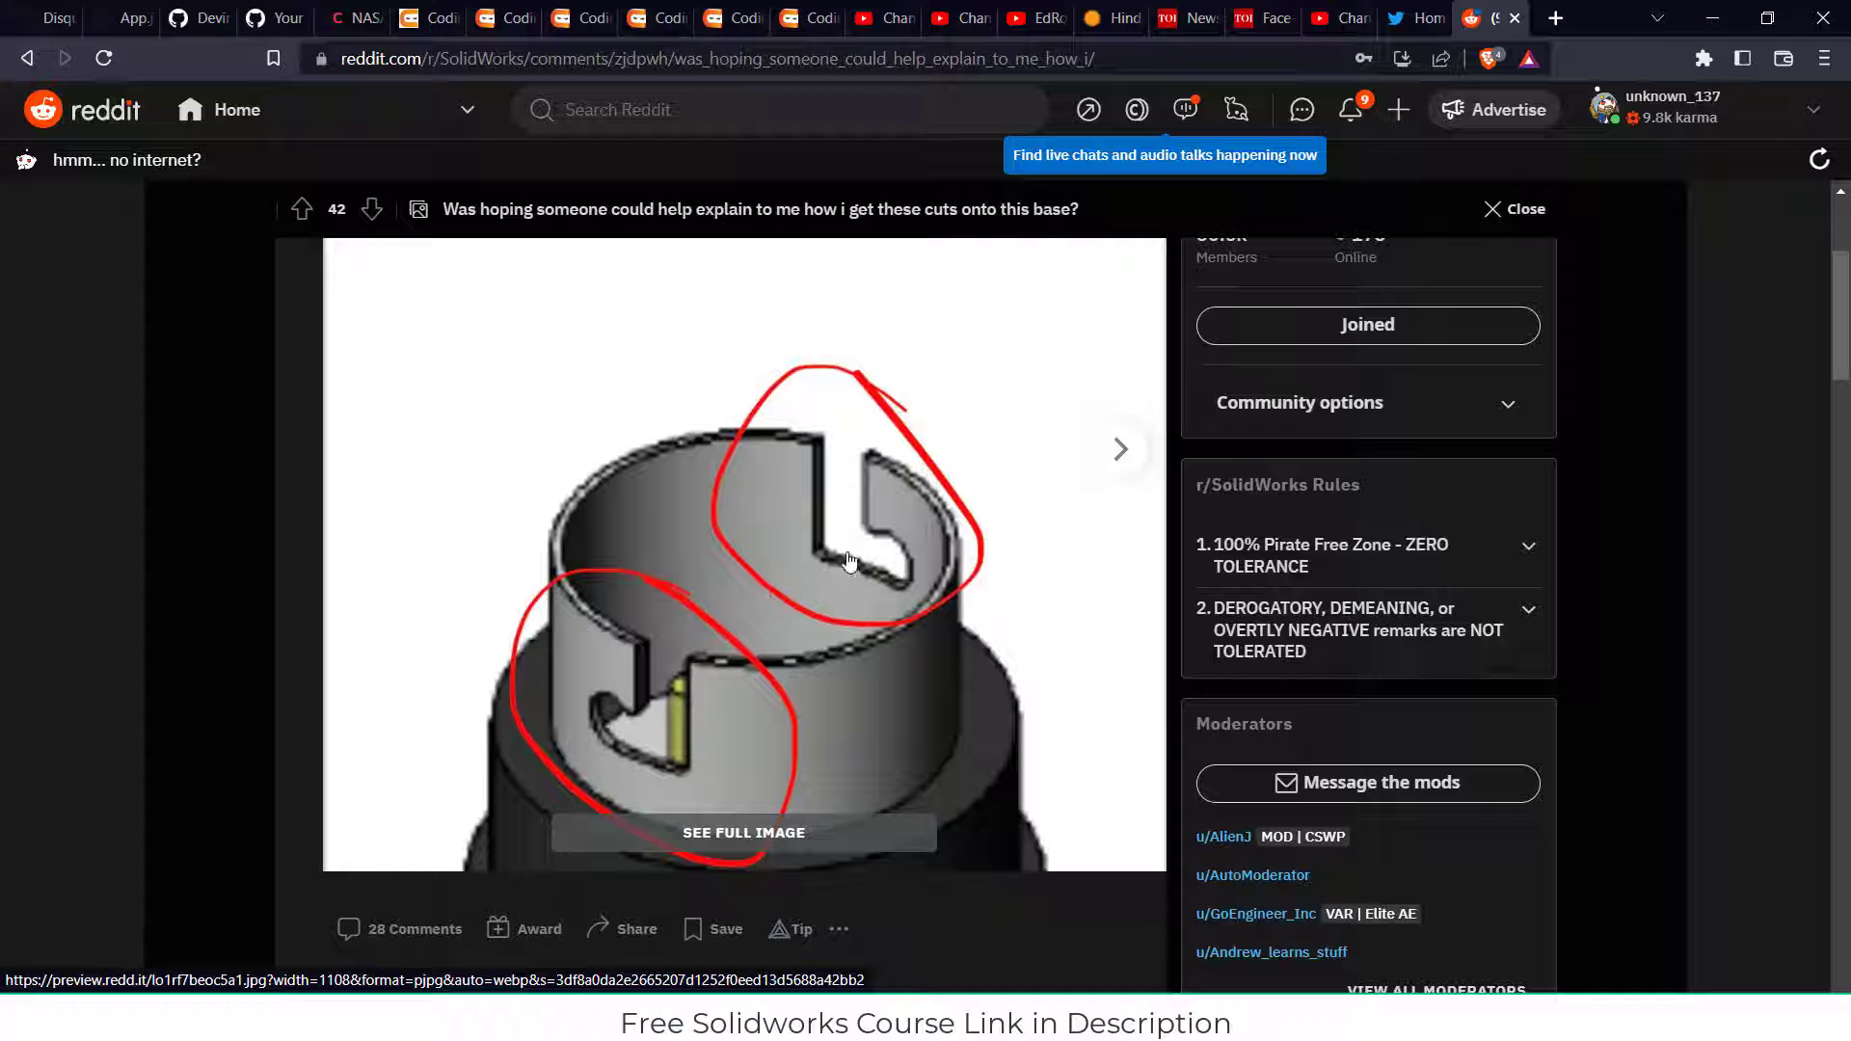
mouse_move(1054, 640)
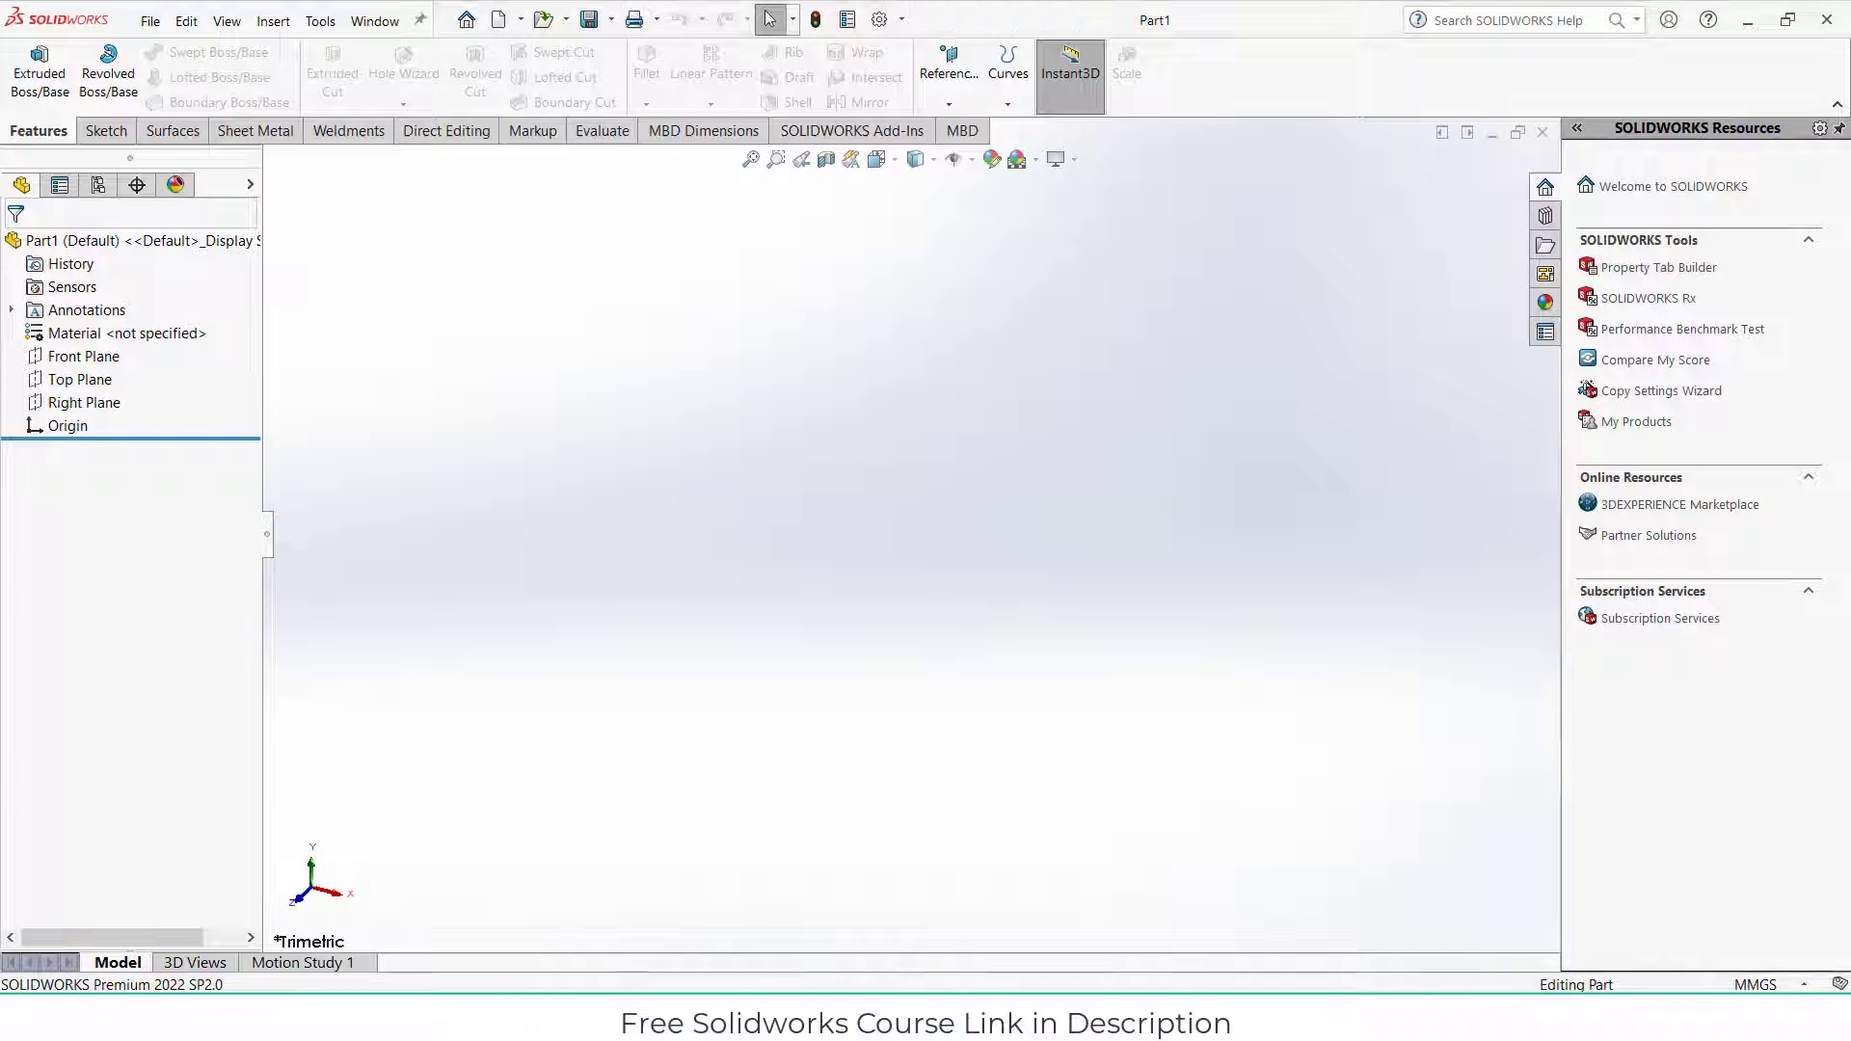
Step: Start a sketch on the Front Plane and draw a vertical centerline
left_click(83, 356)
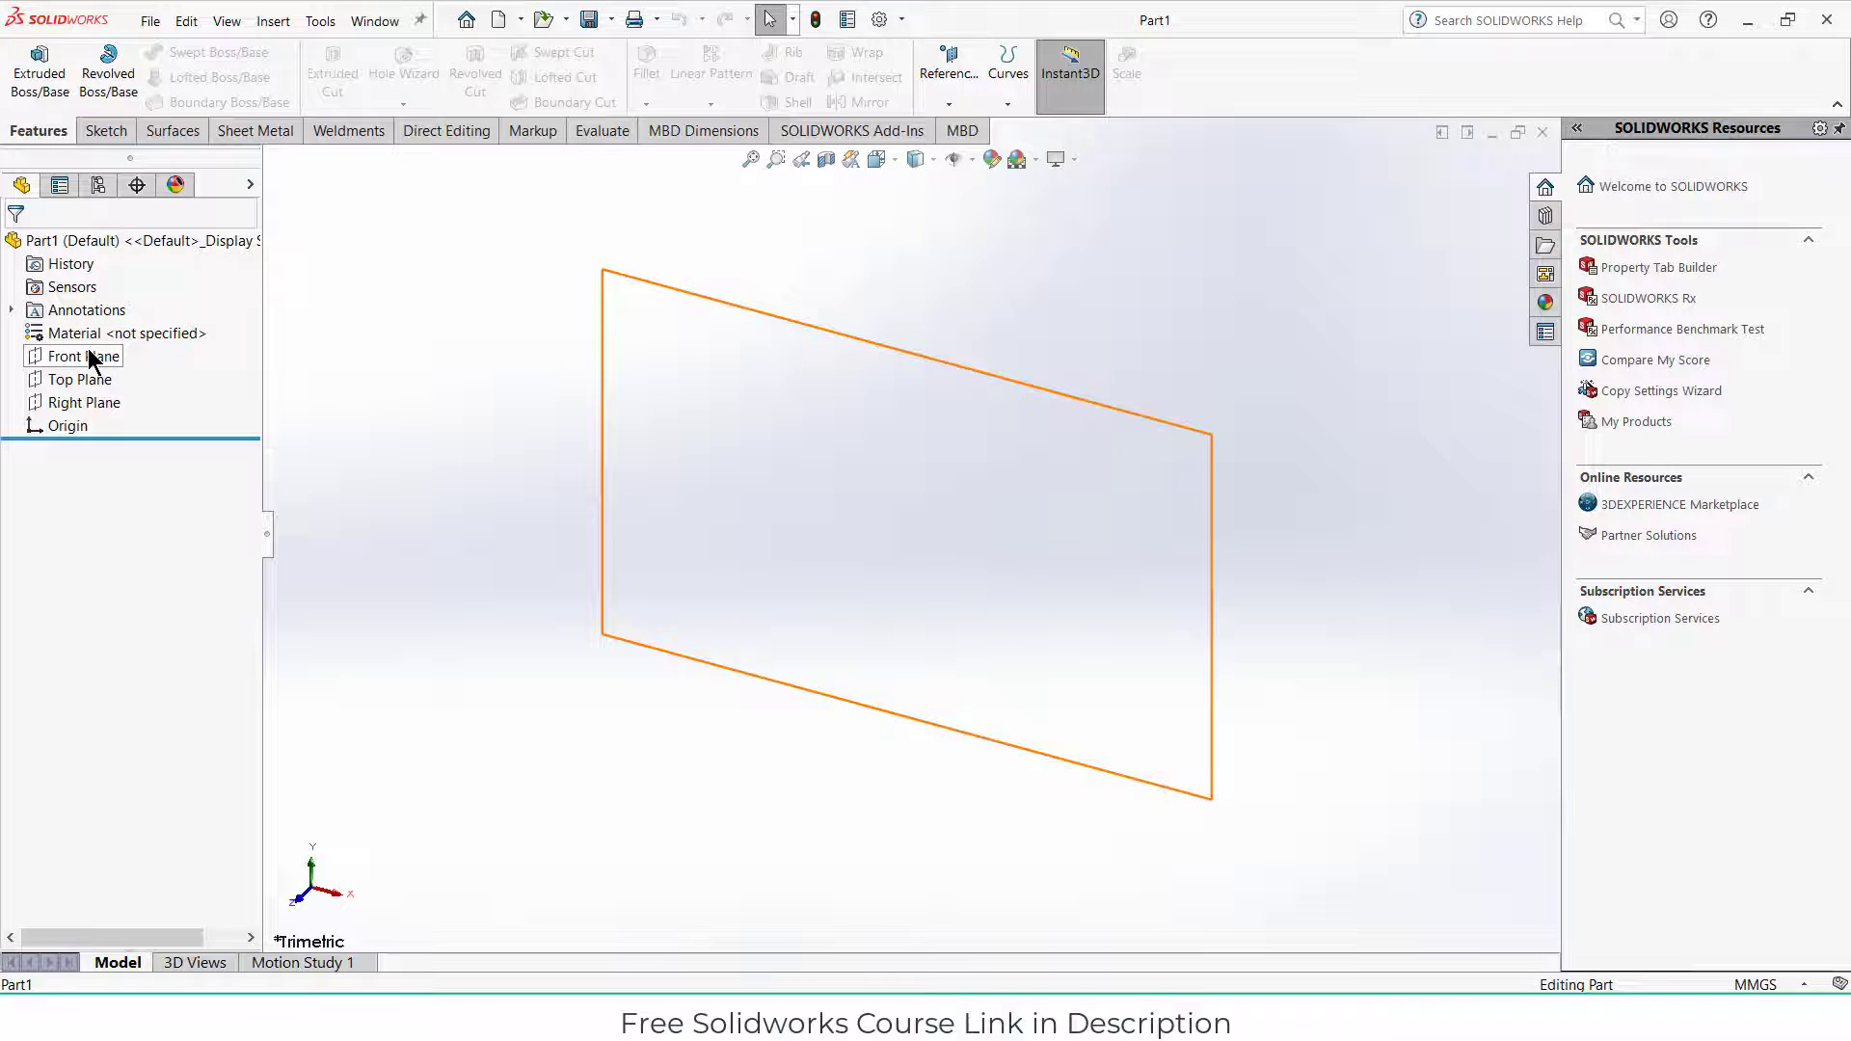
left_click(84, 356)
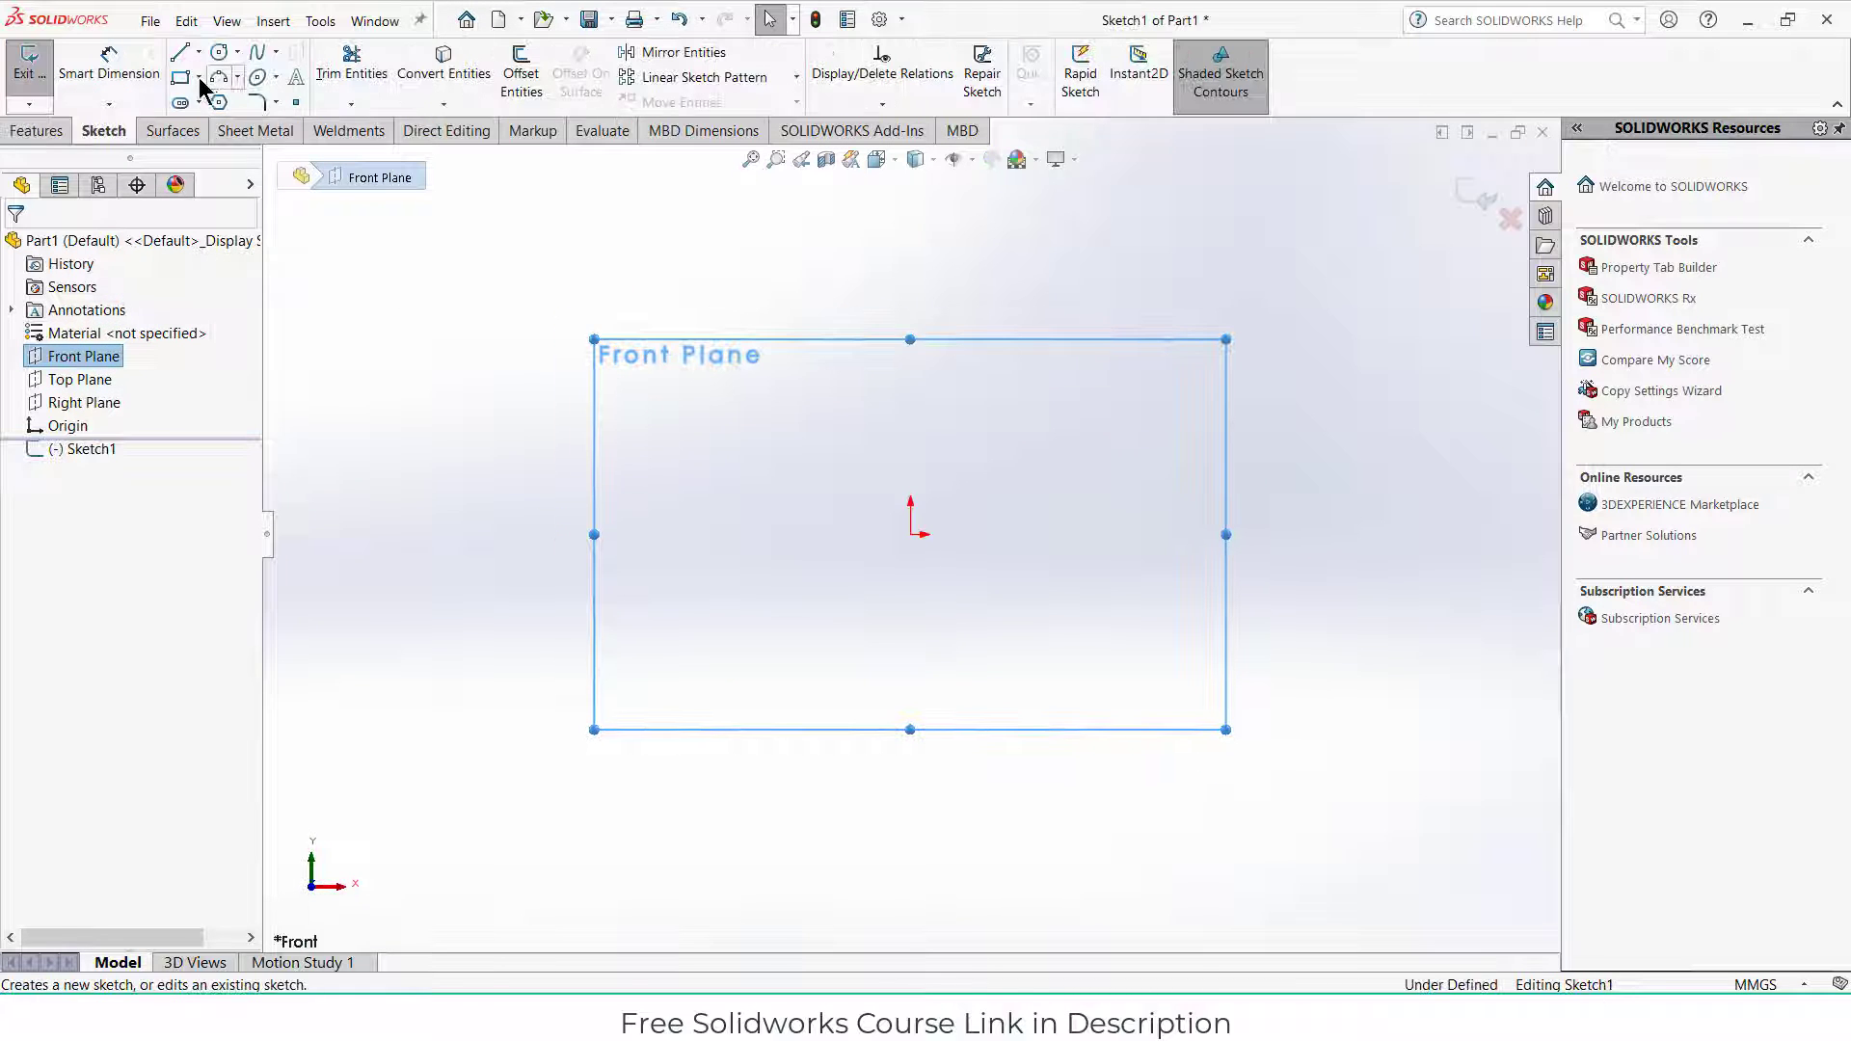
left_click(200, 52)
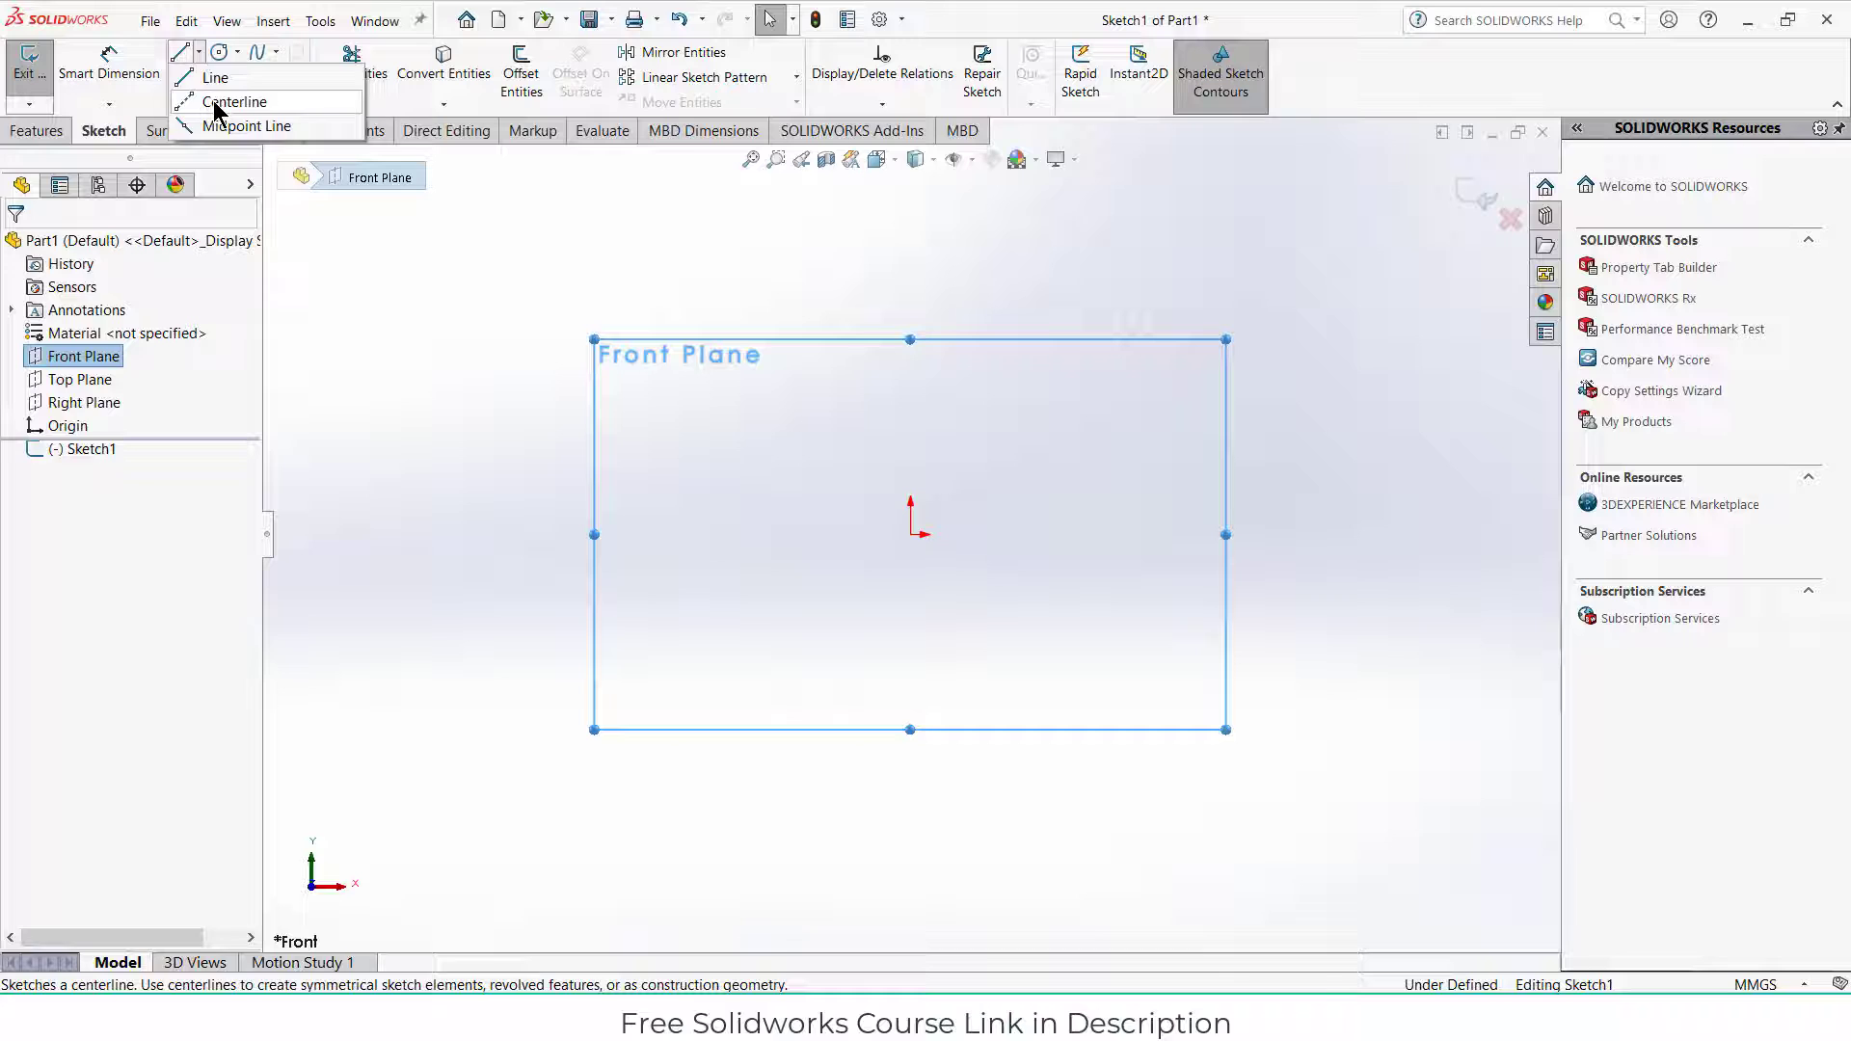
left_click(236, 101)
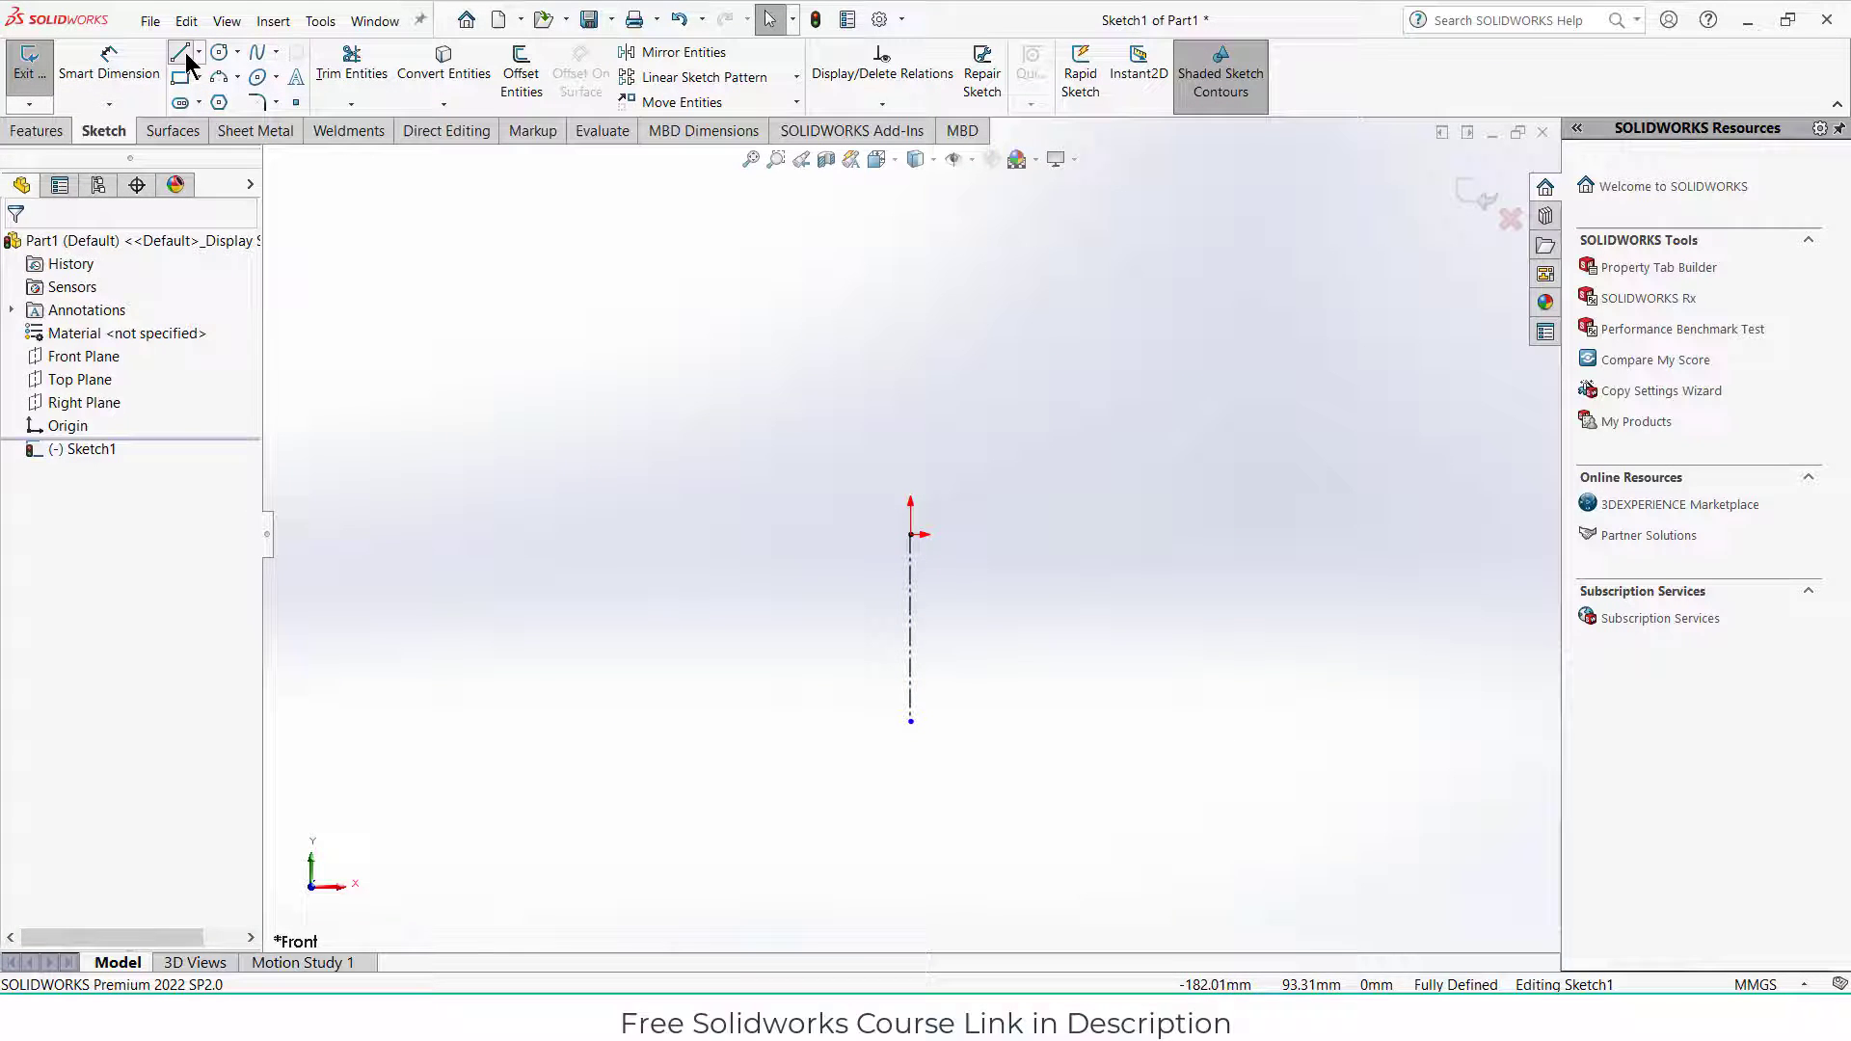
Step: Draw a parallel line dimensioned 50 mm from the centerline and 60 mm long
left_click(180, 52)
type("50")
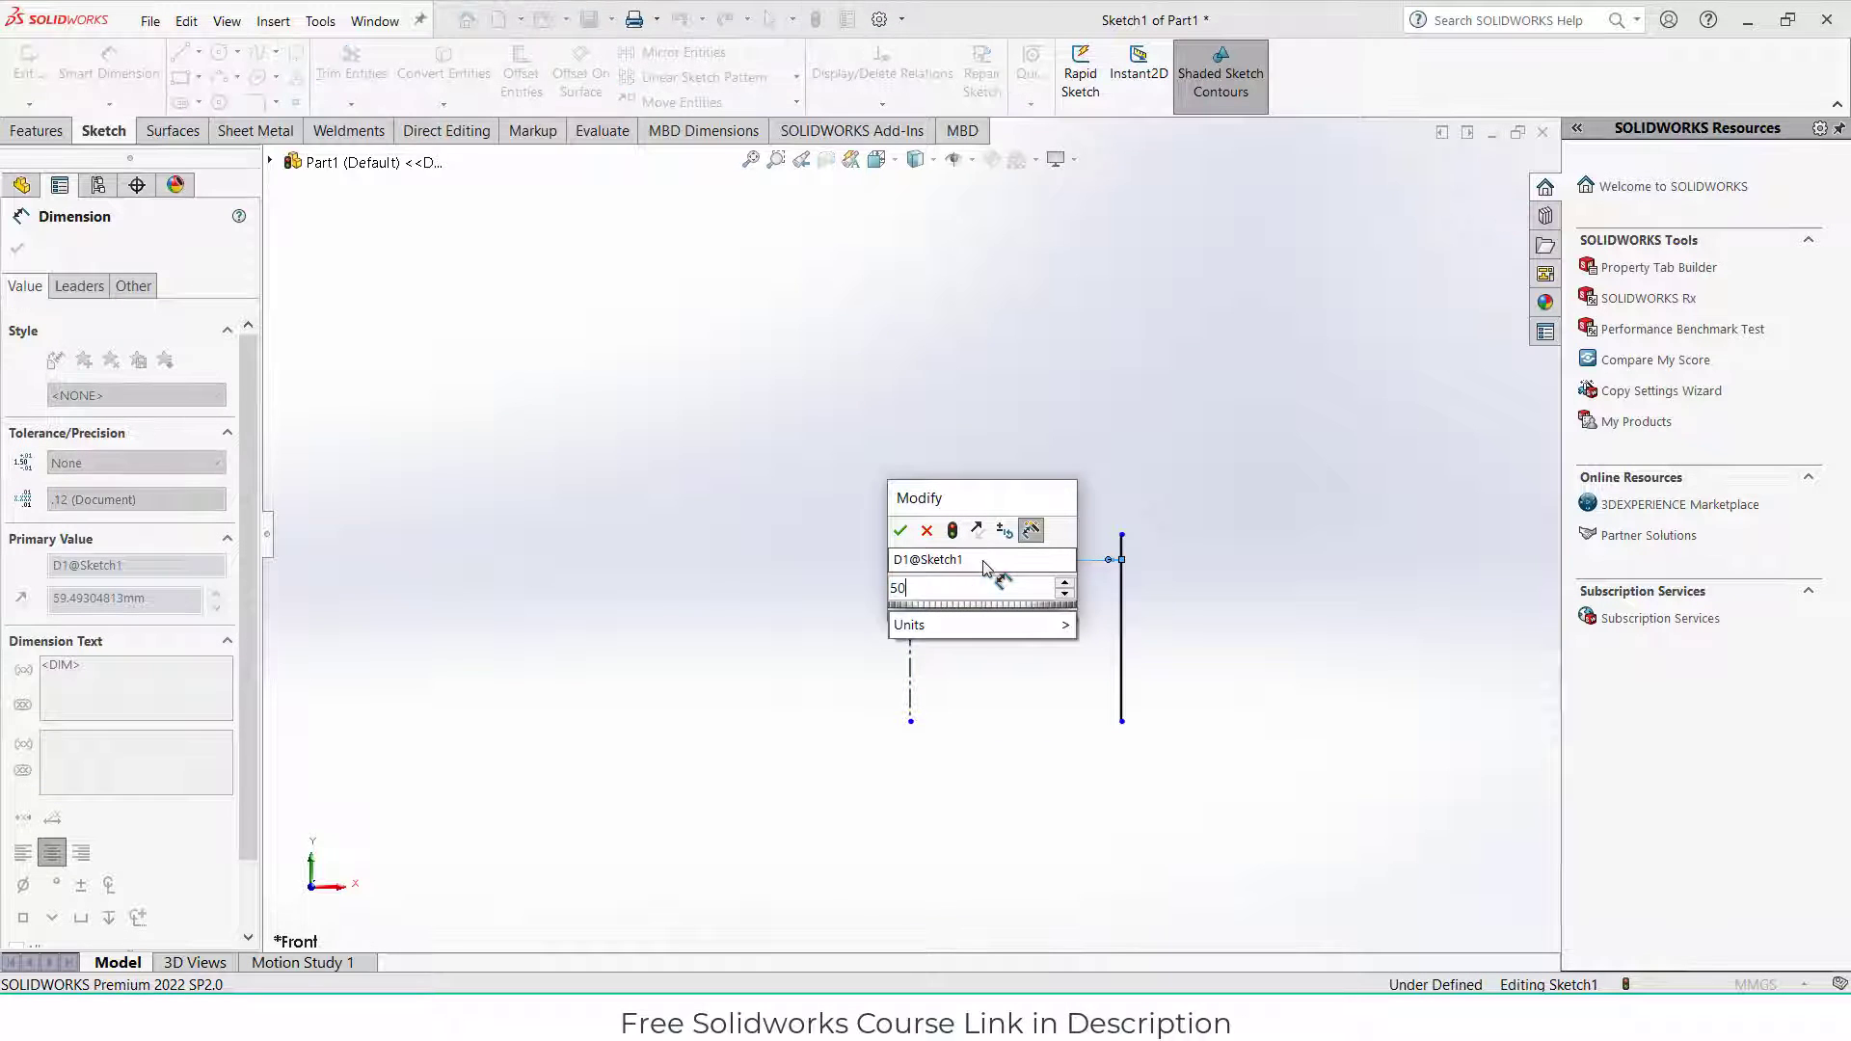
left_click(899, 530)
type("60")
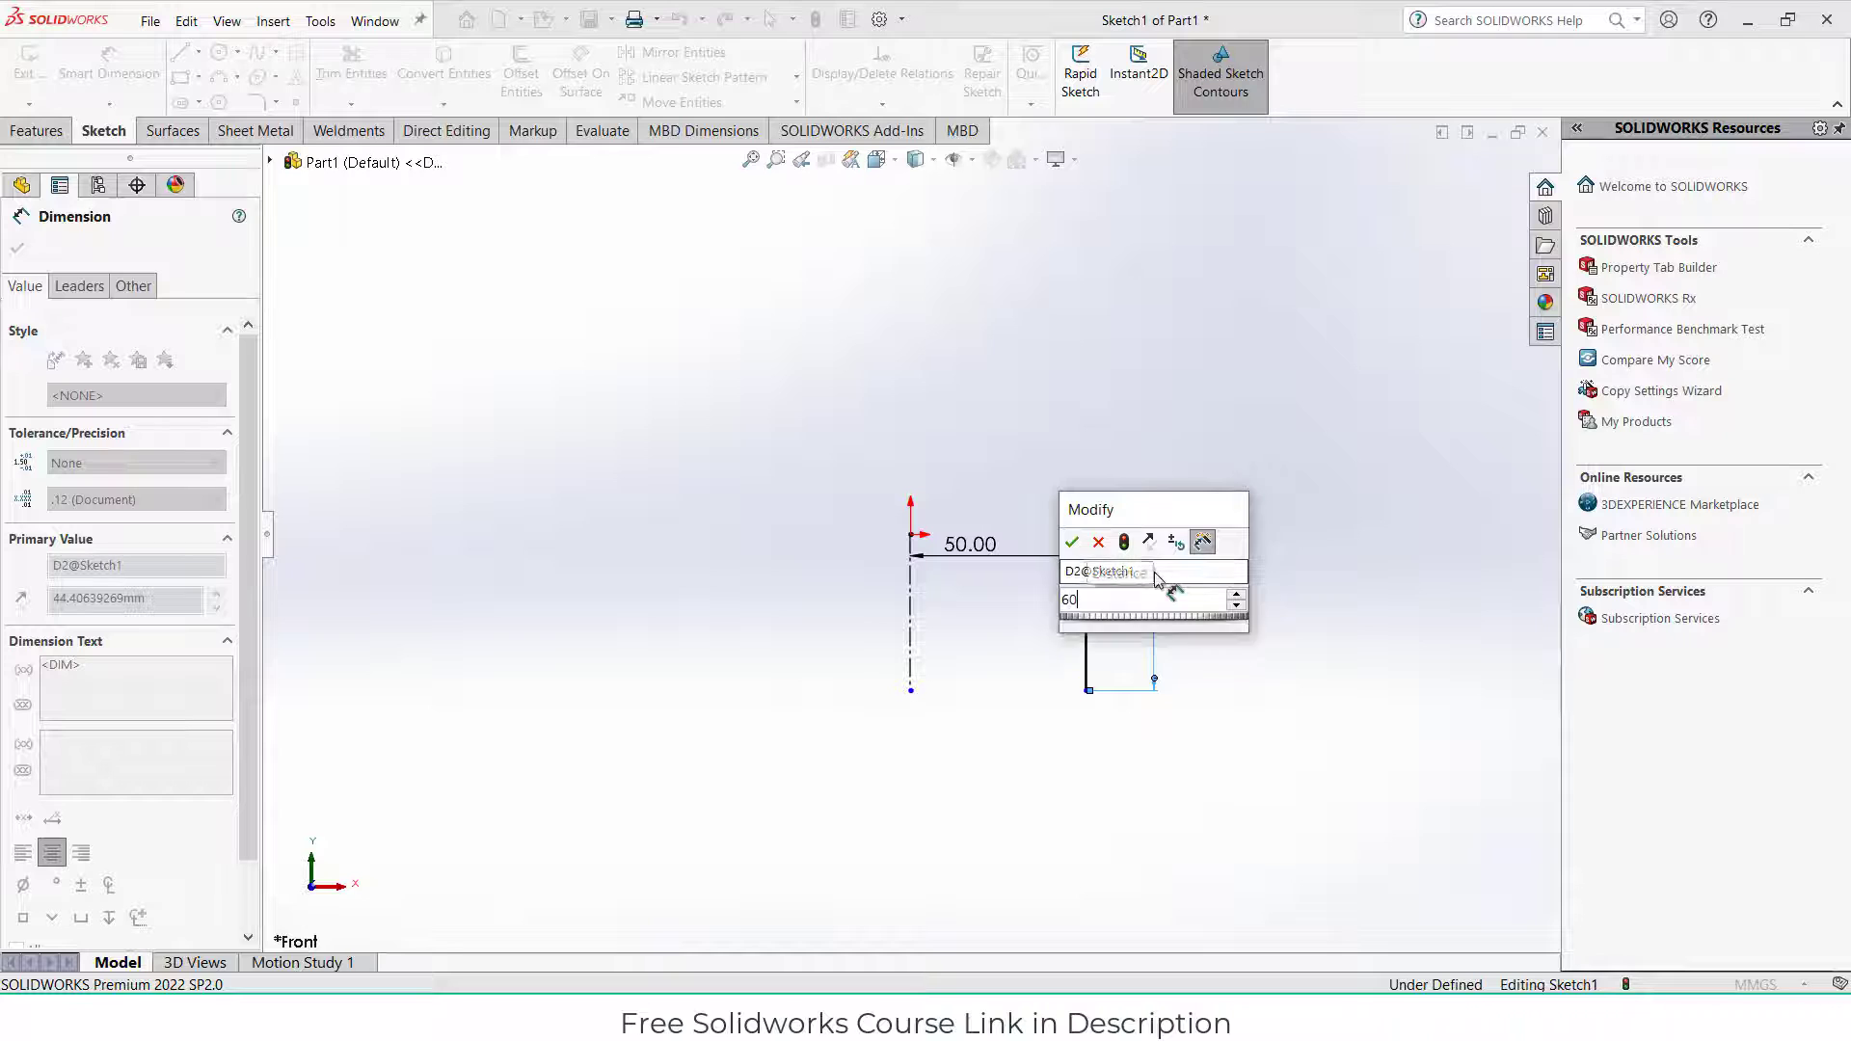
left_click(1071, 541)
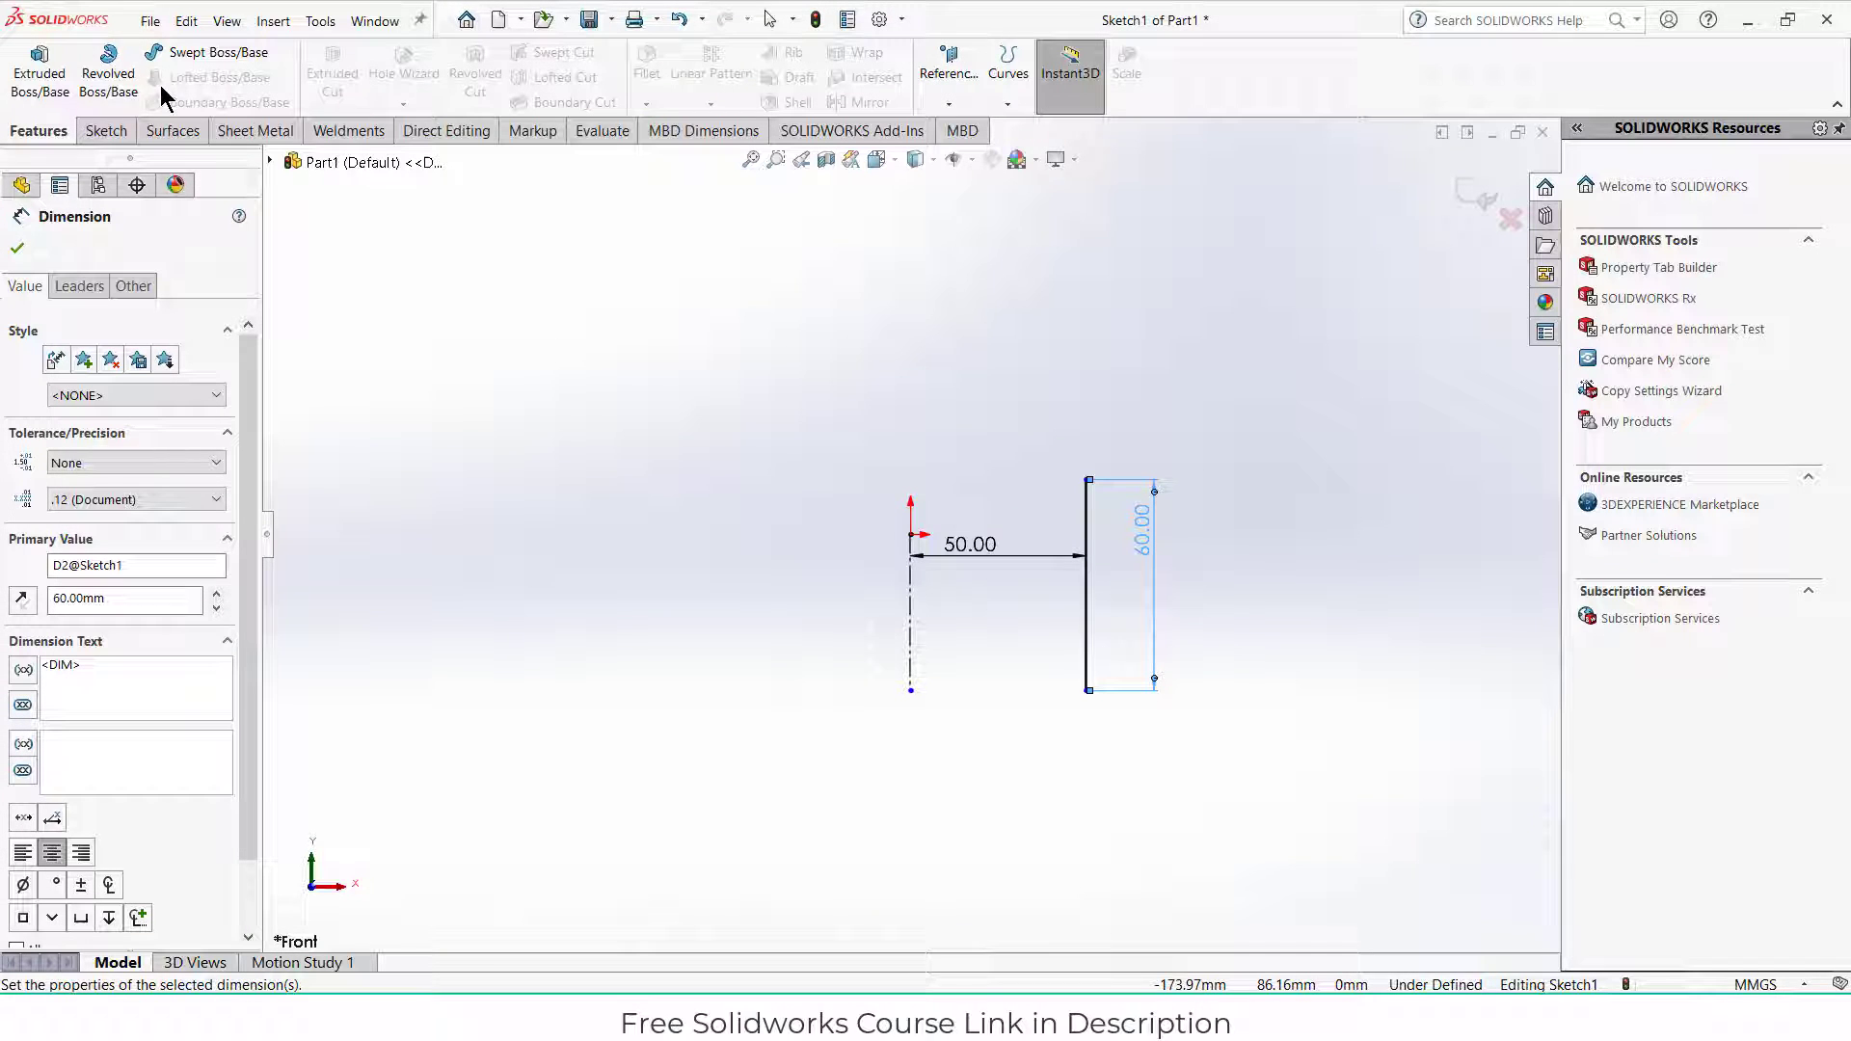
Step: Revolve the line 360° around the centerline as a 2 mm thin feature
left_click(107, 70)
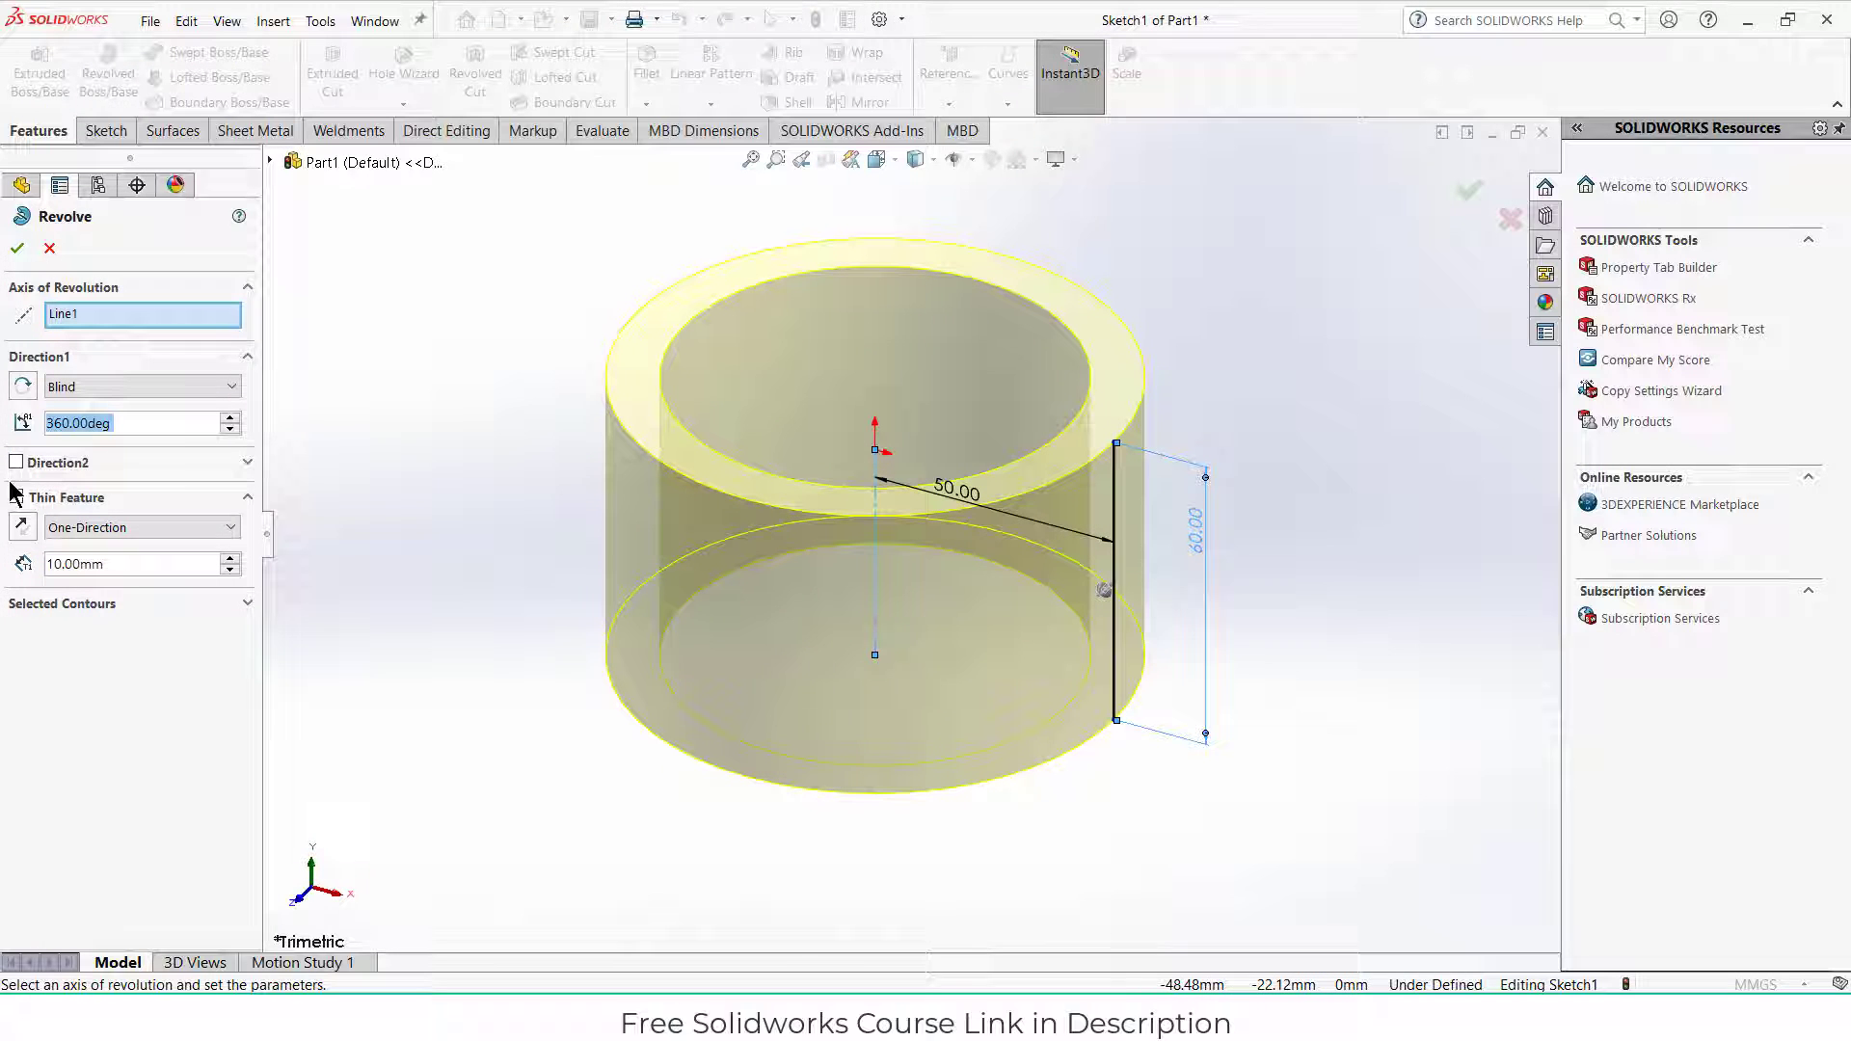
left_click(16, 497)
type("2")
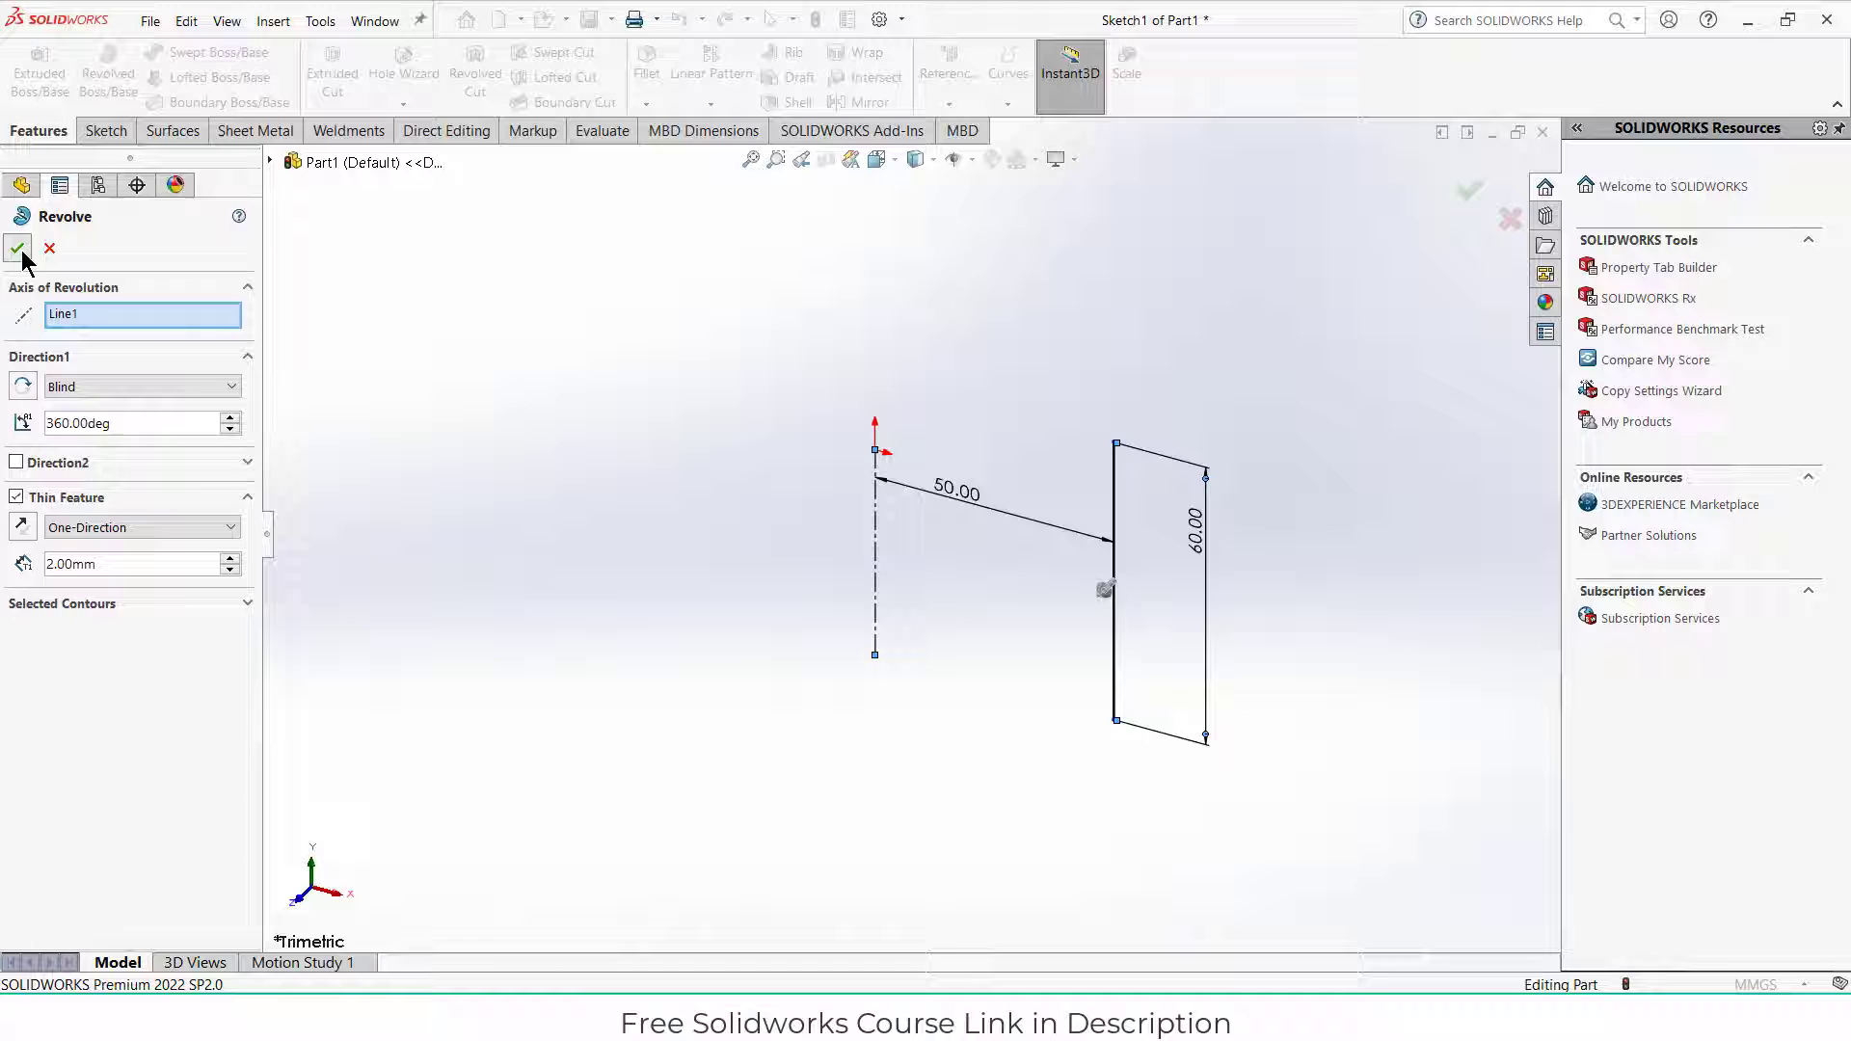
left_click(19, 248)
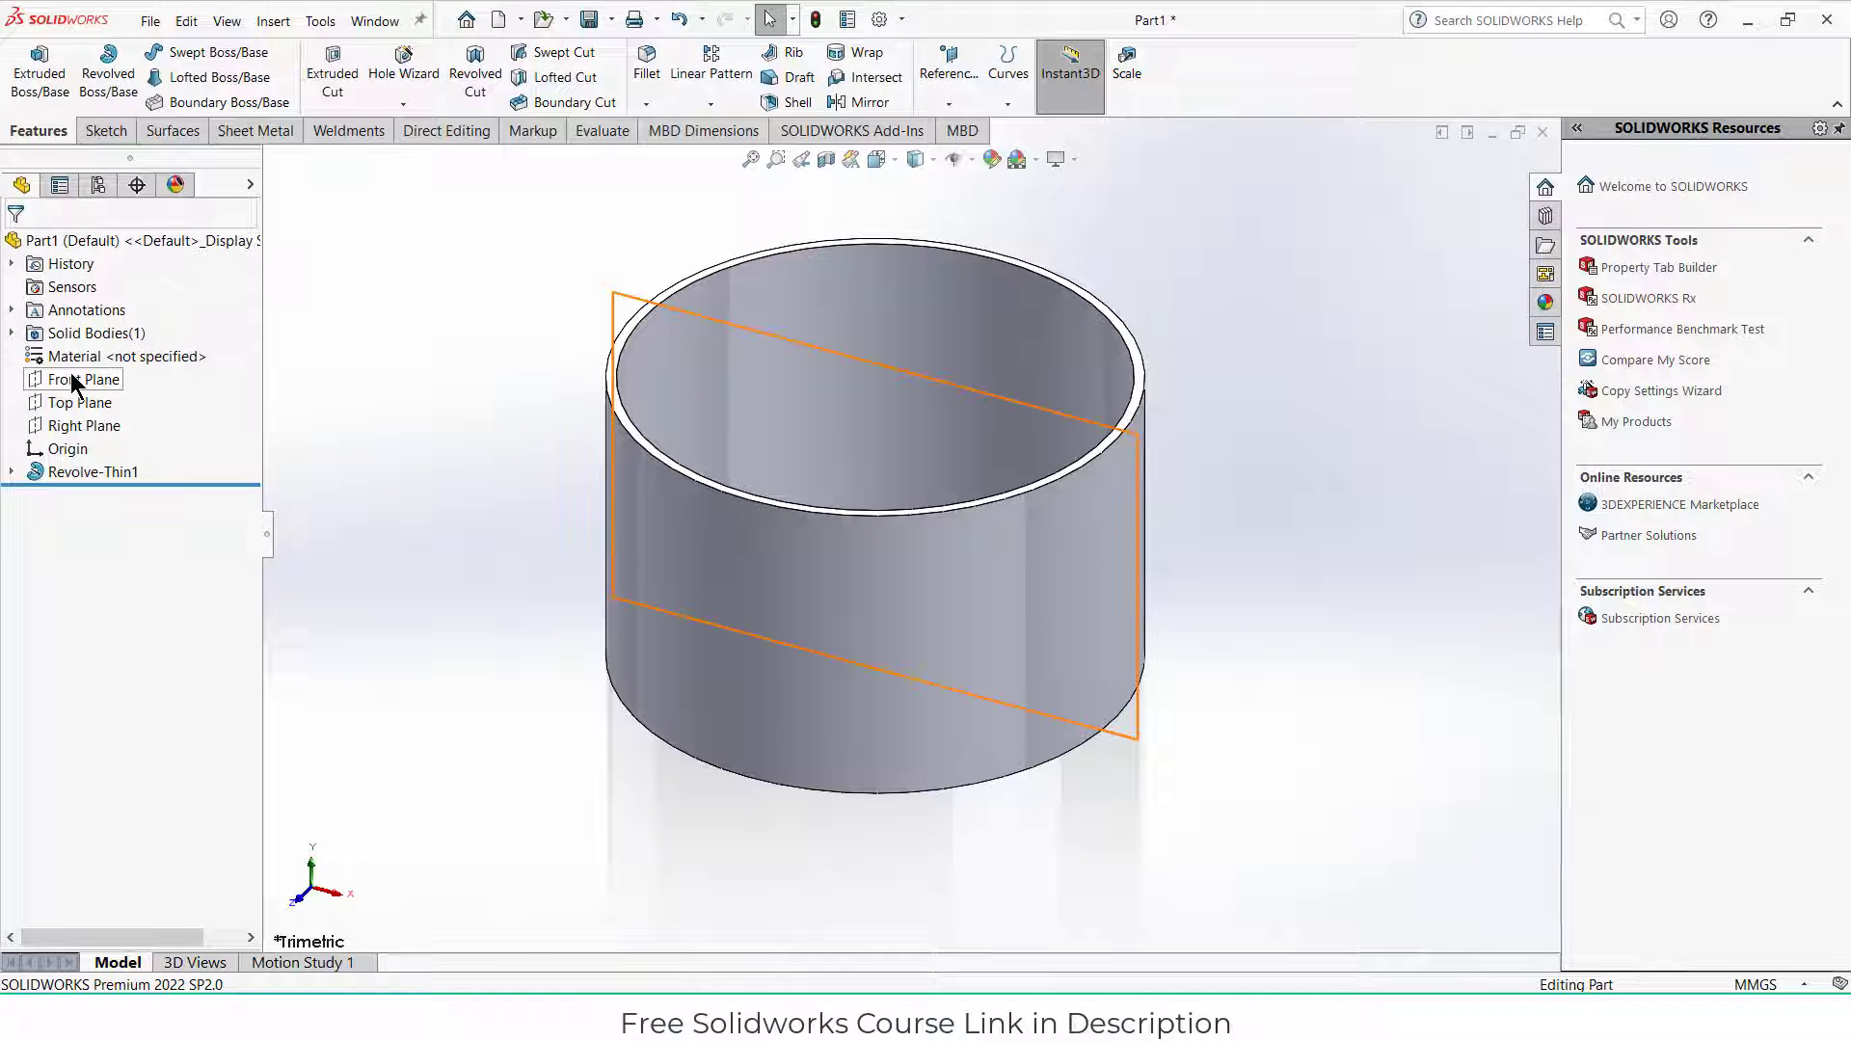
Step: Sketch vertical and horizontal lines forming an L-shaped path on the Front Plane
left_click(75, 379)
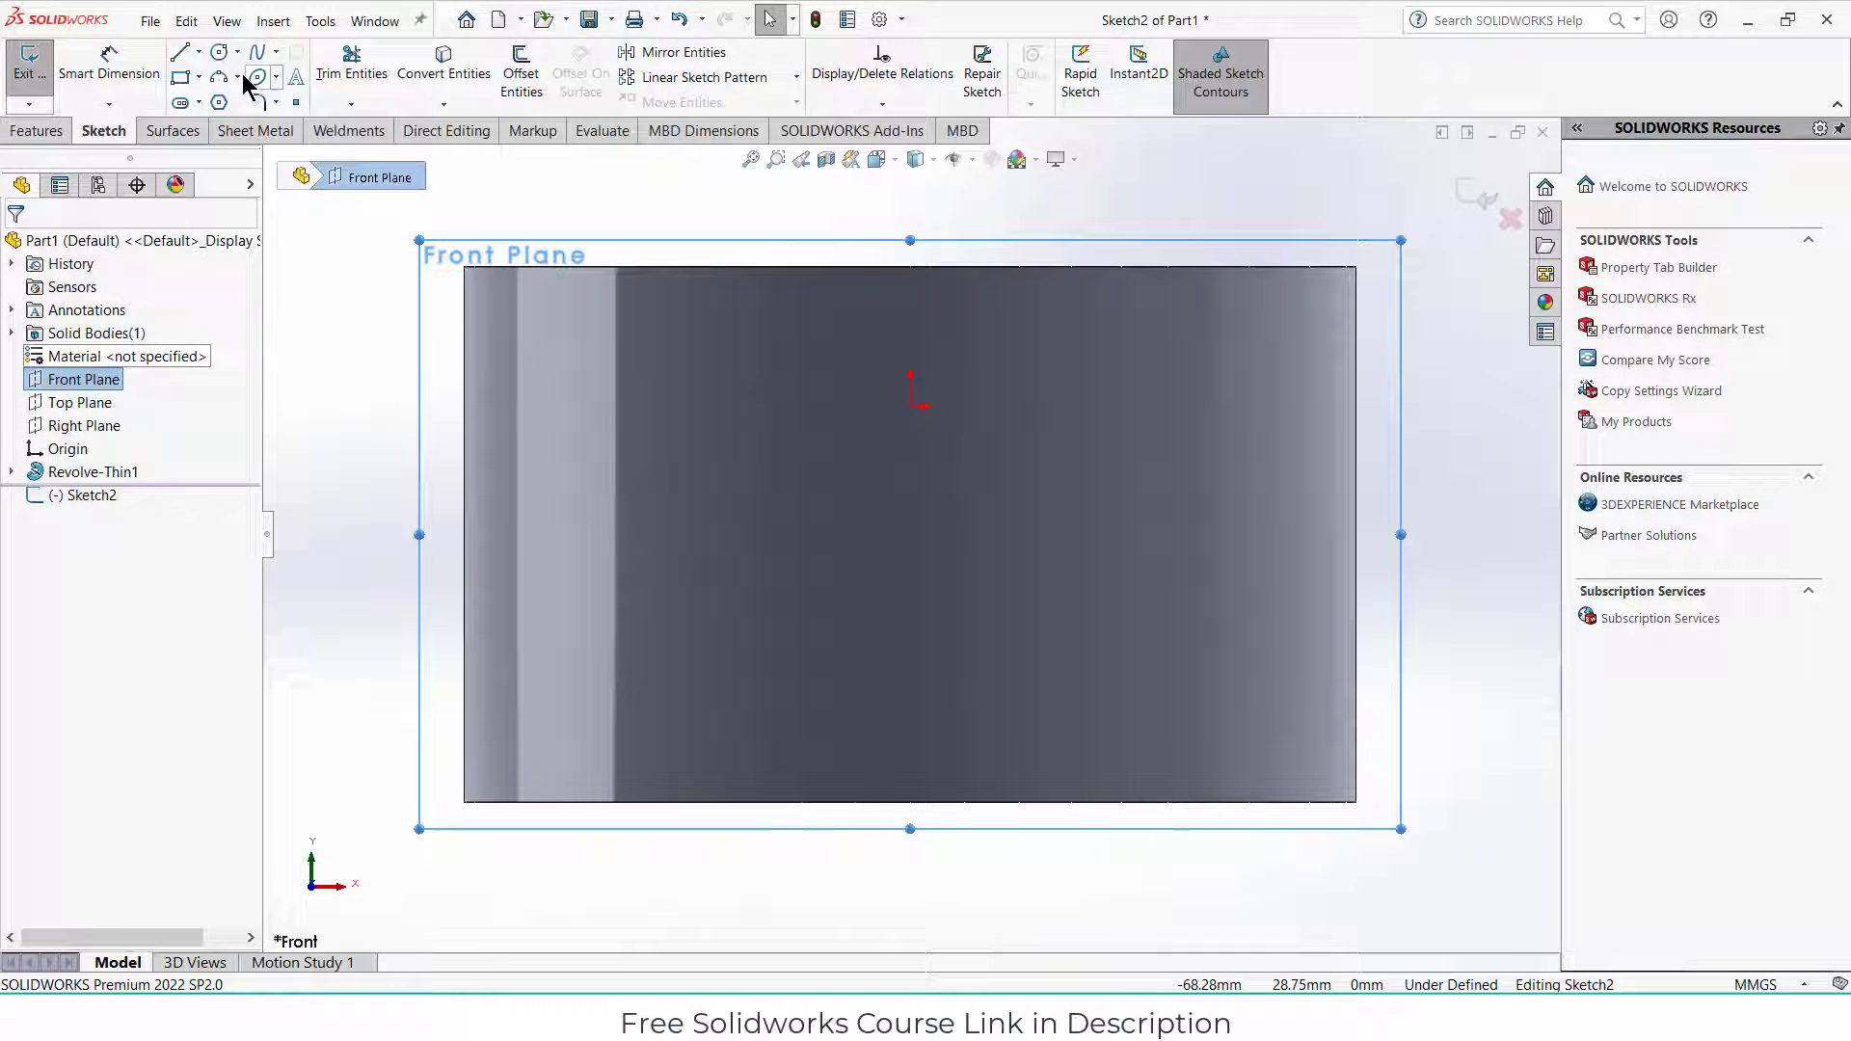
left_click(179, 52)
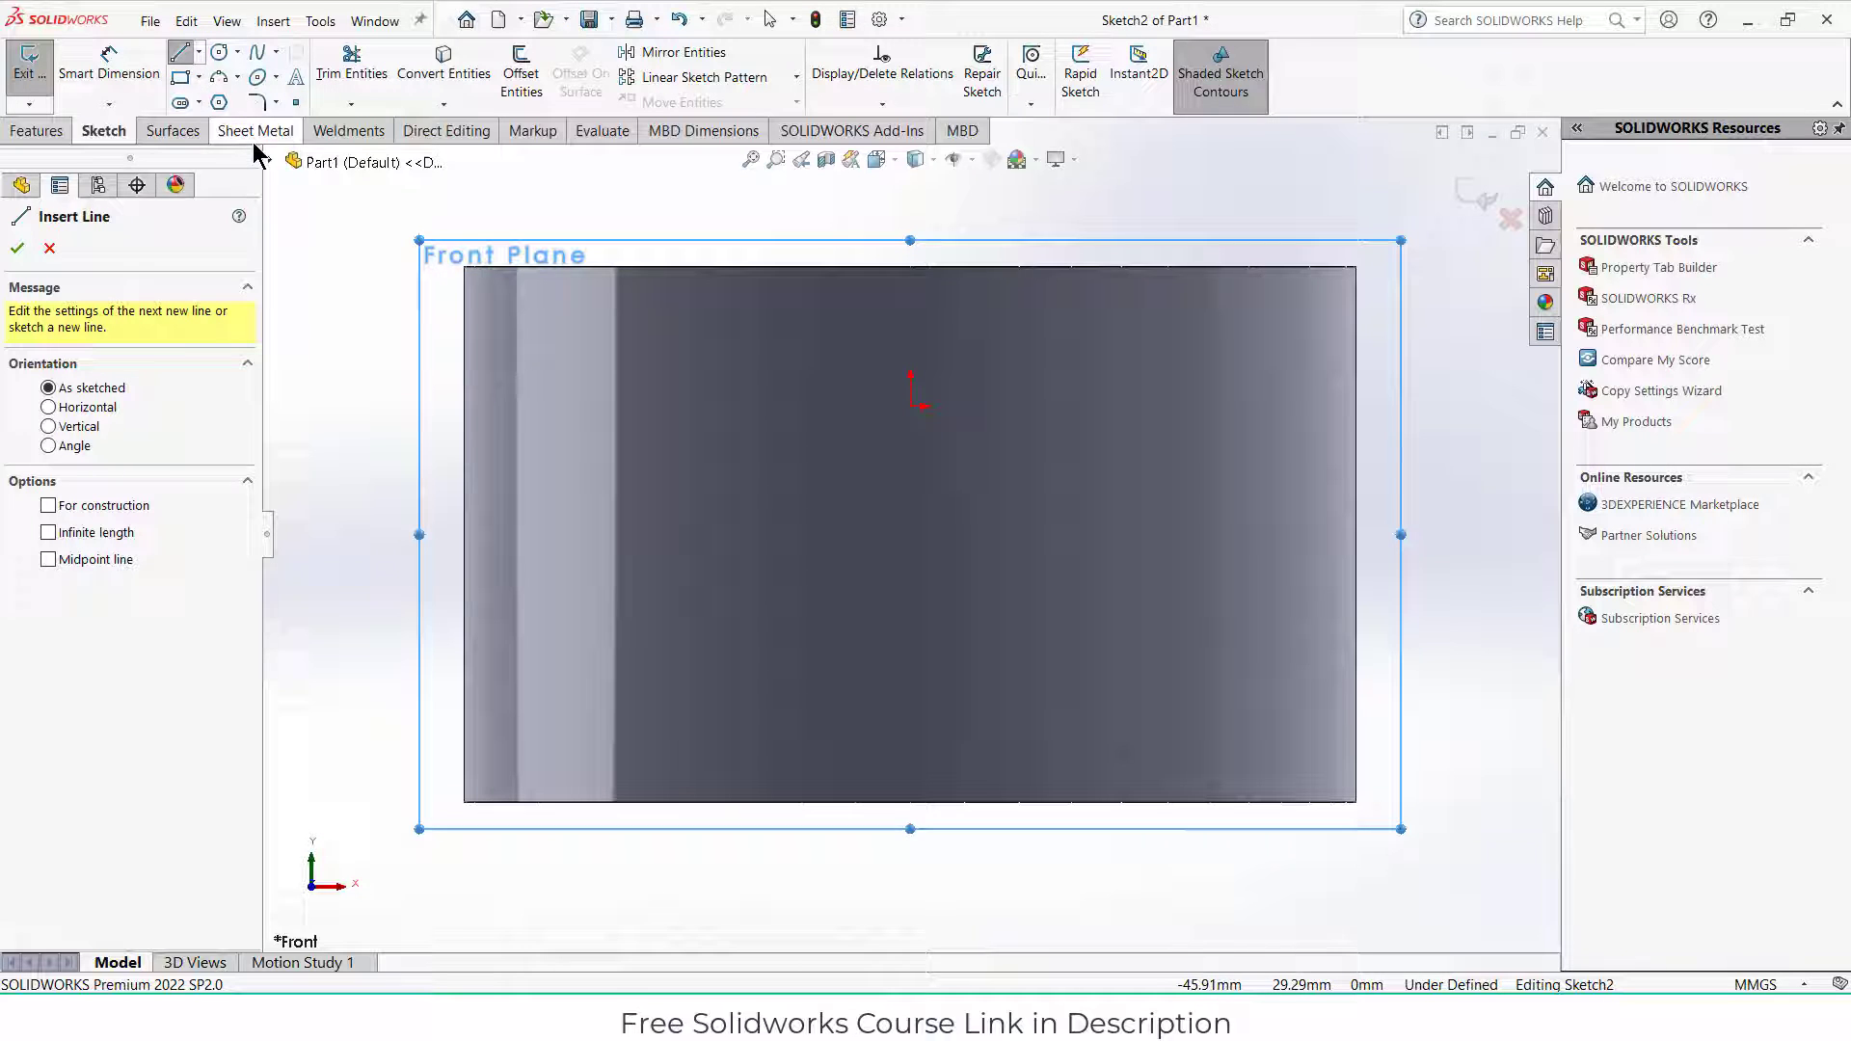
mouse_move(182, 52)
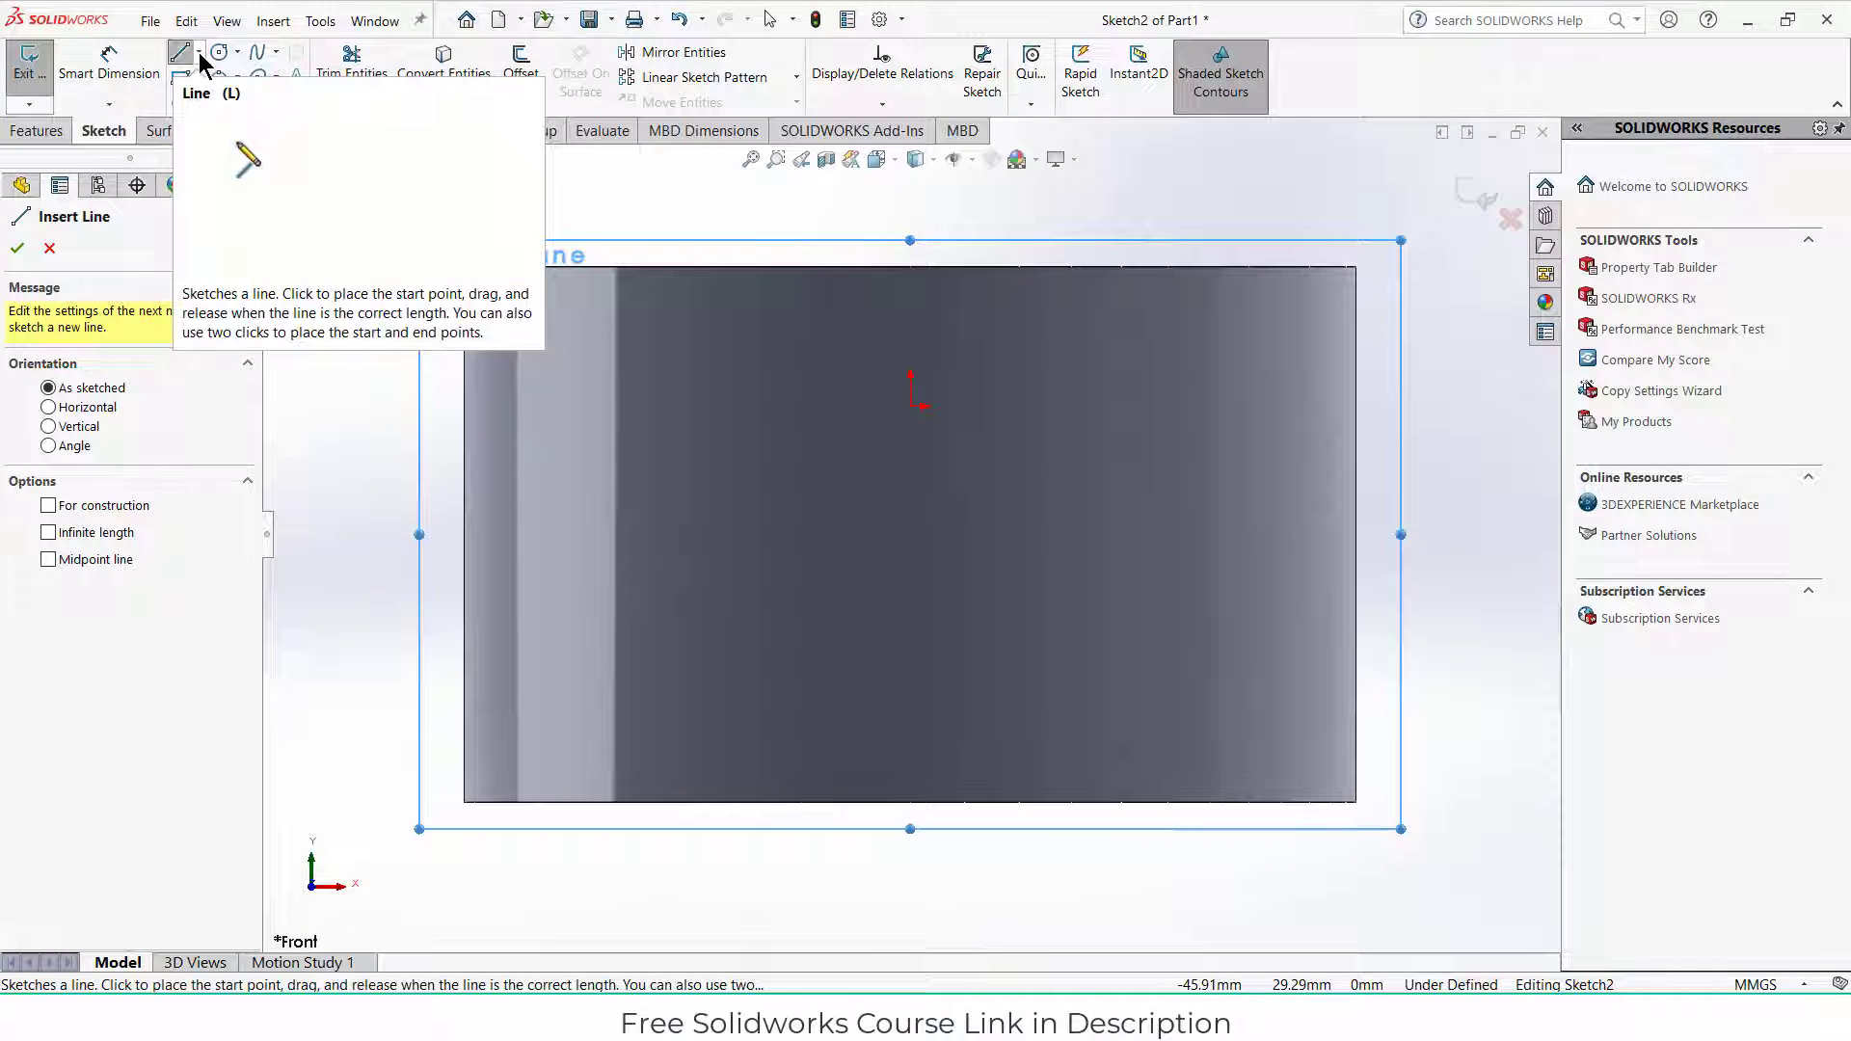
left_click(936, 289)
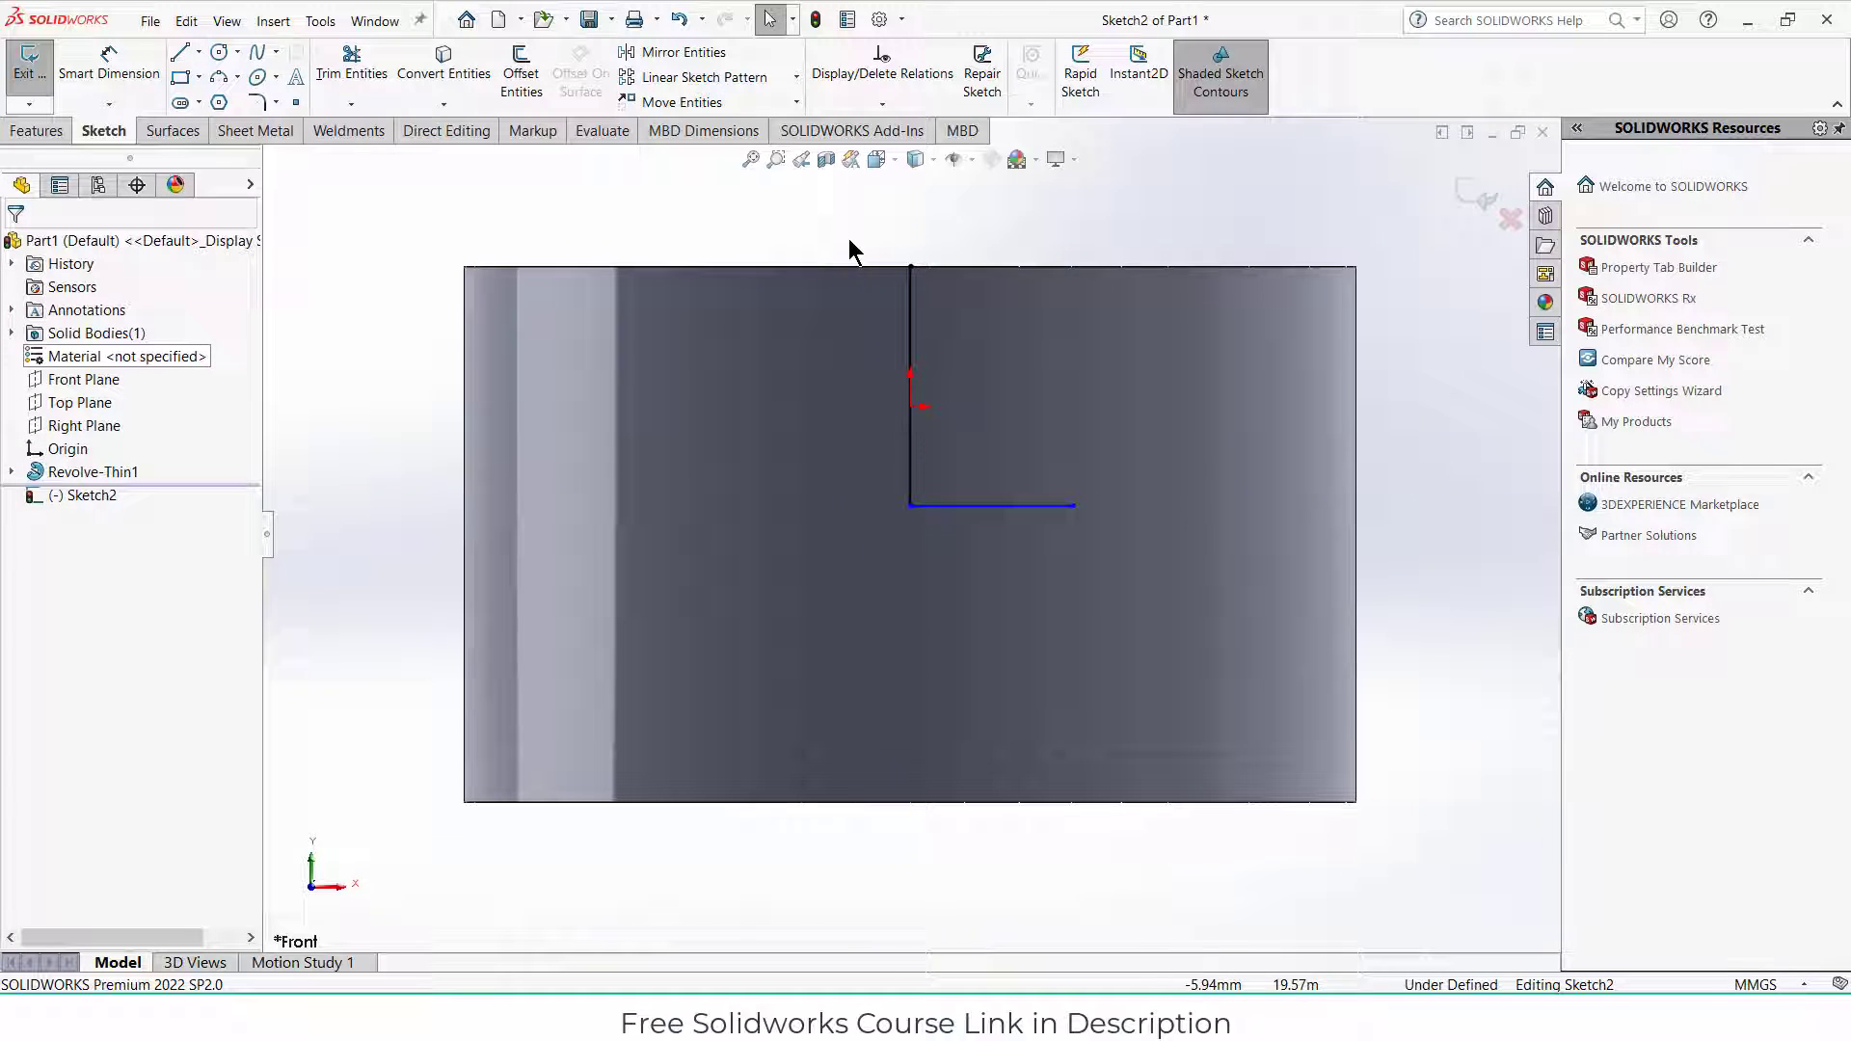
Step: Dimension the horizontal leg 18 mm long and 10 mm below the origin
left_click(992, 504)
type("18")
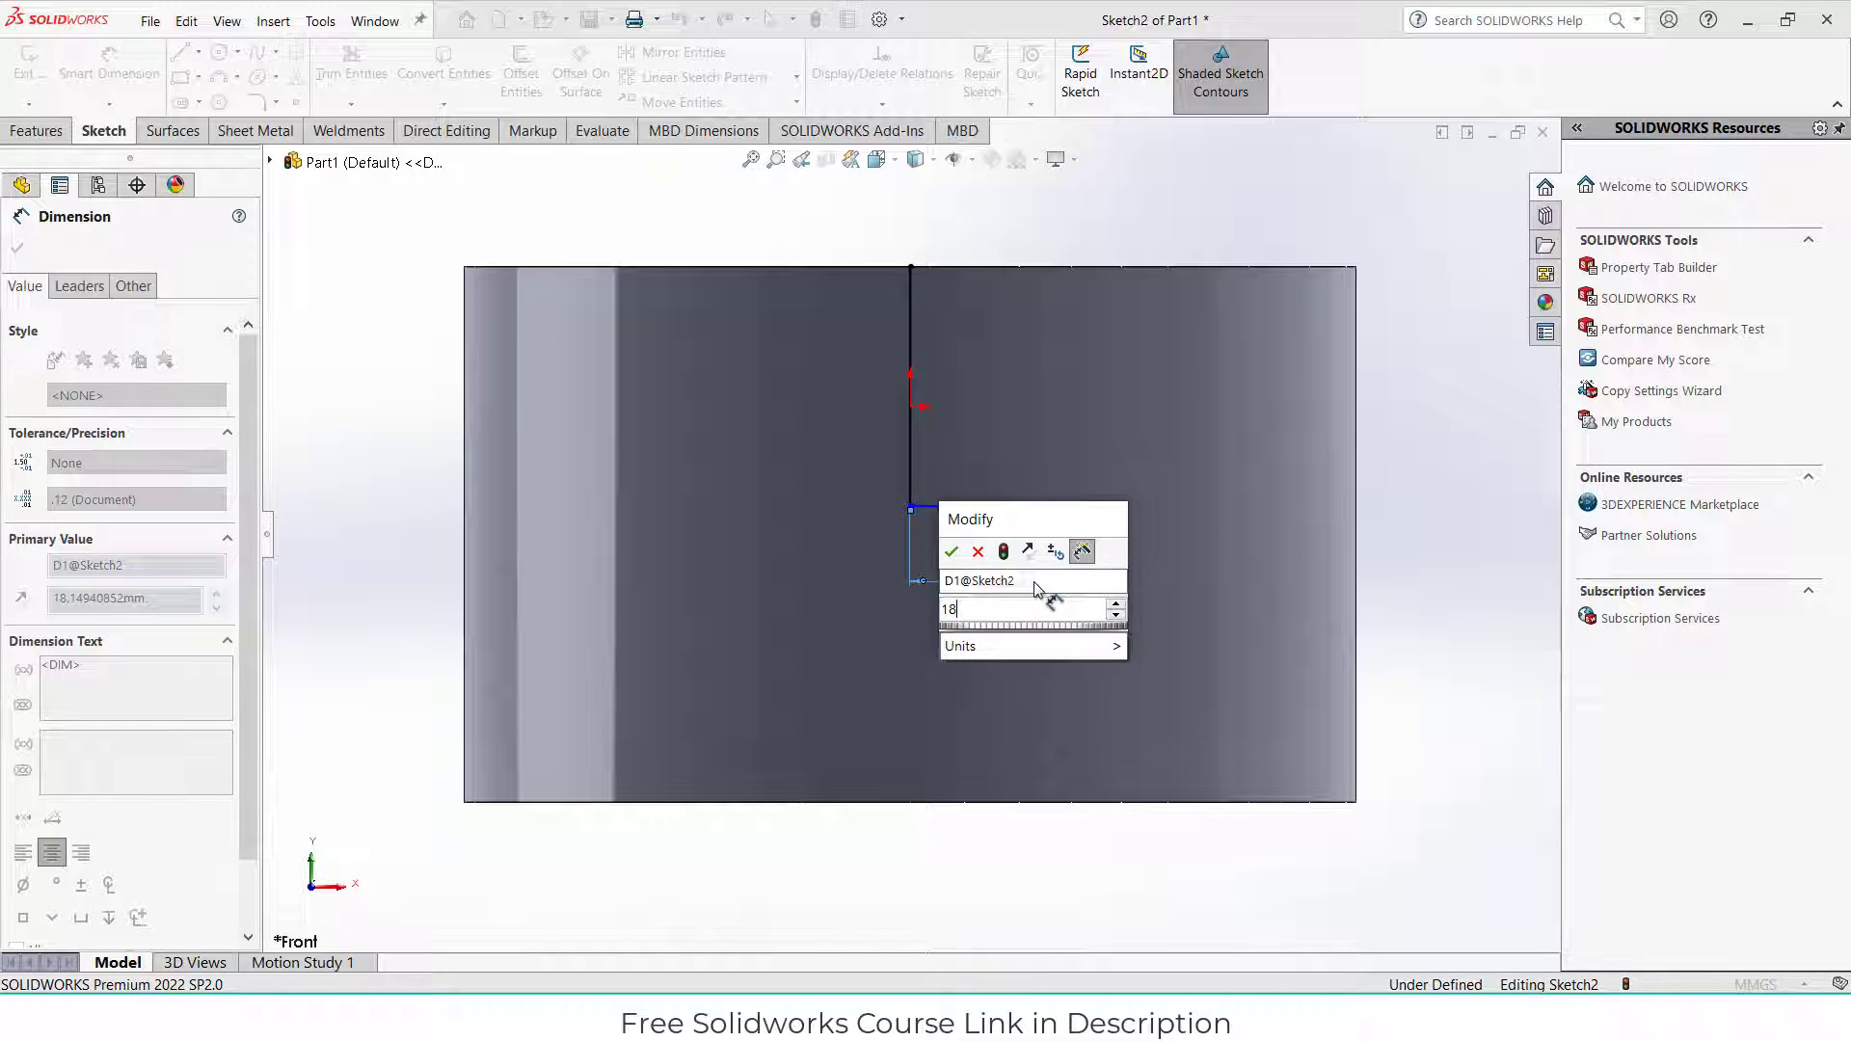
left_click(951, 551)
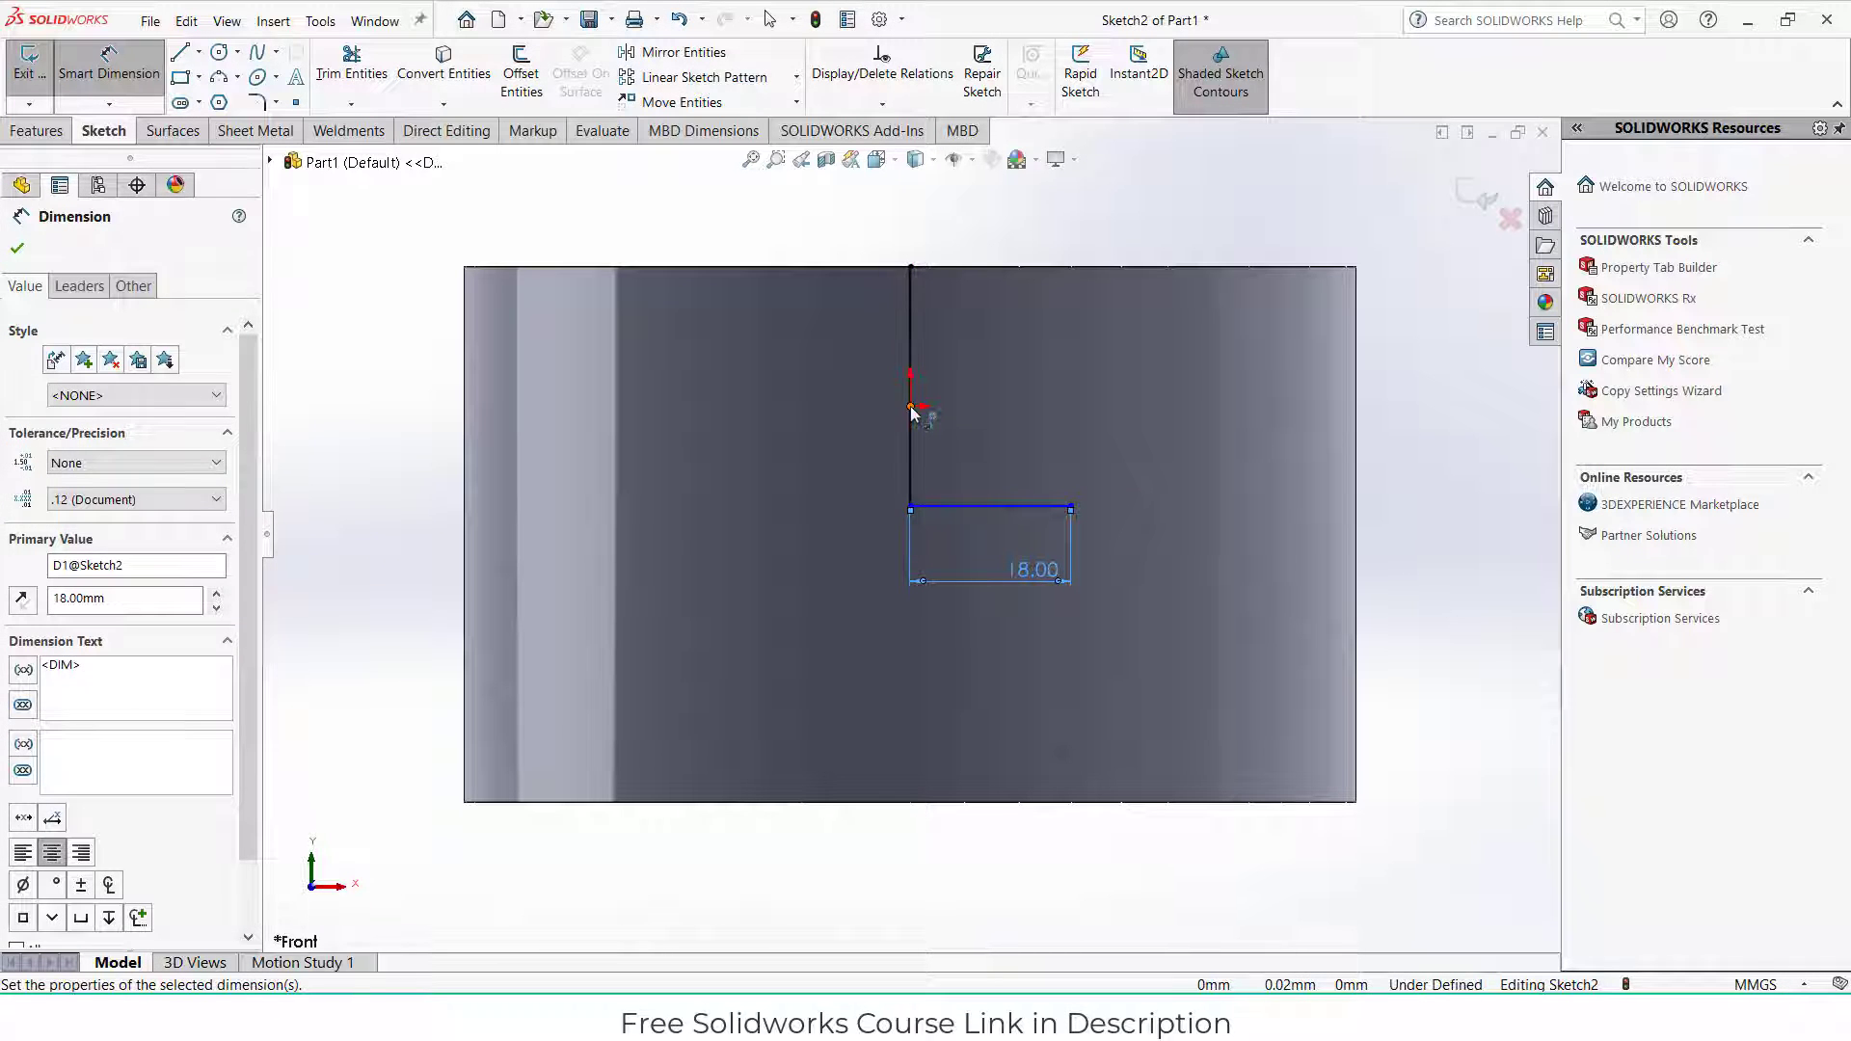
left_click(909, 407)
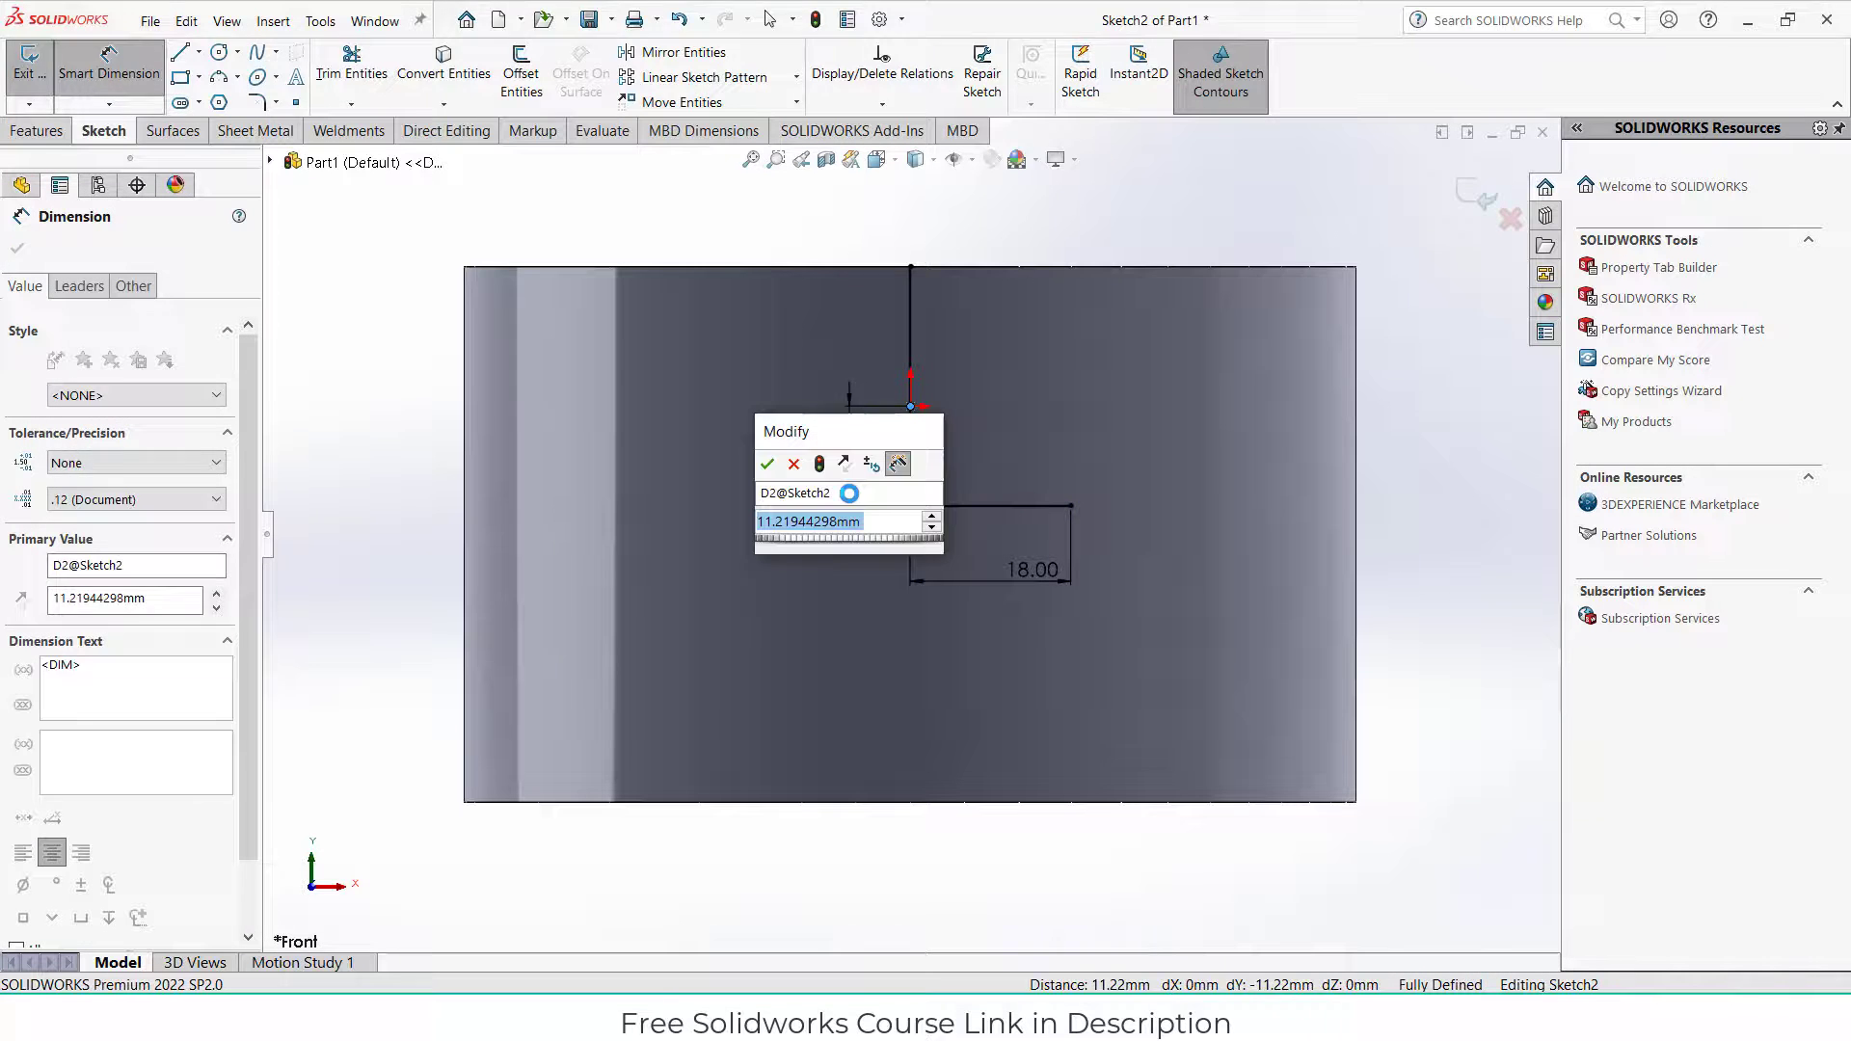
left_click(768, 463)
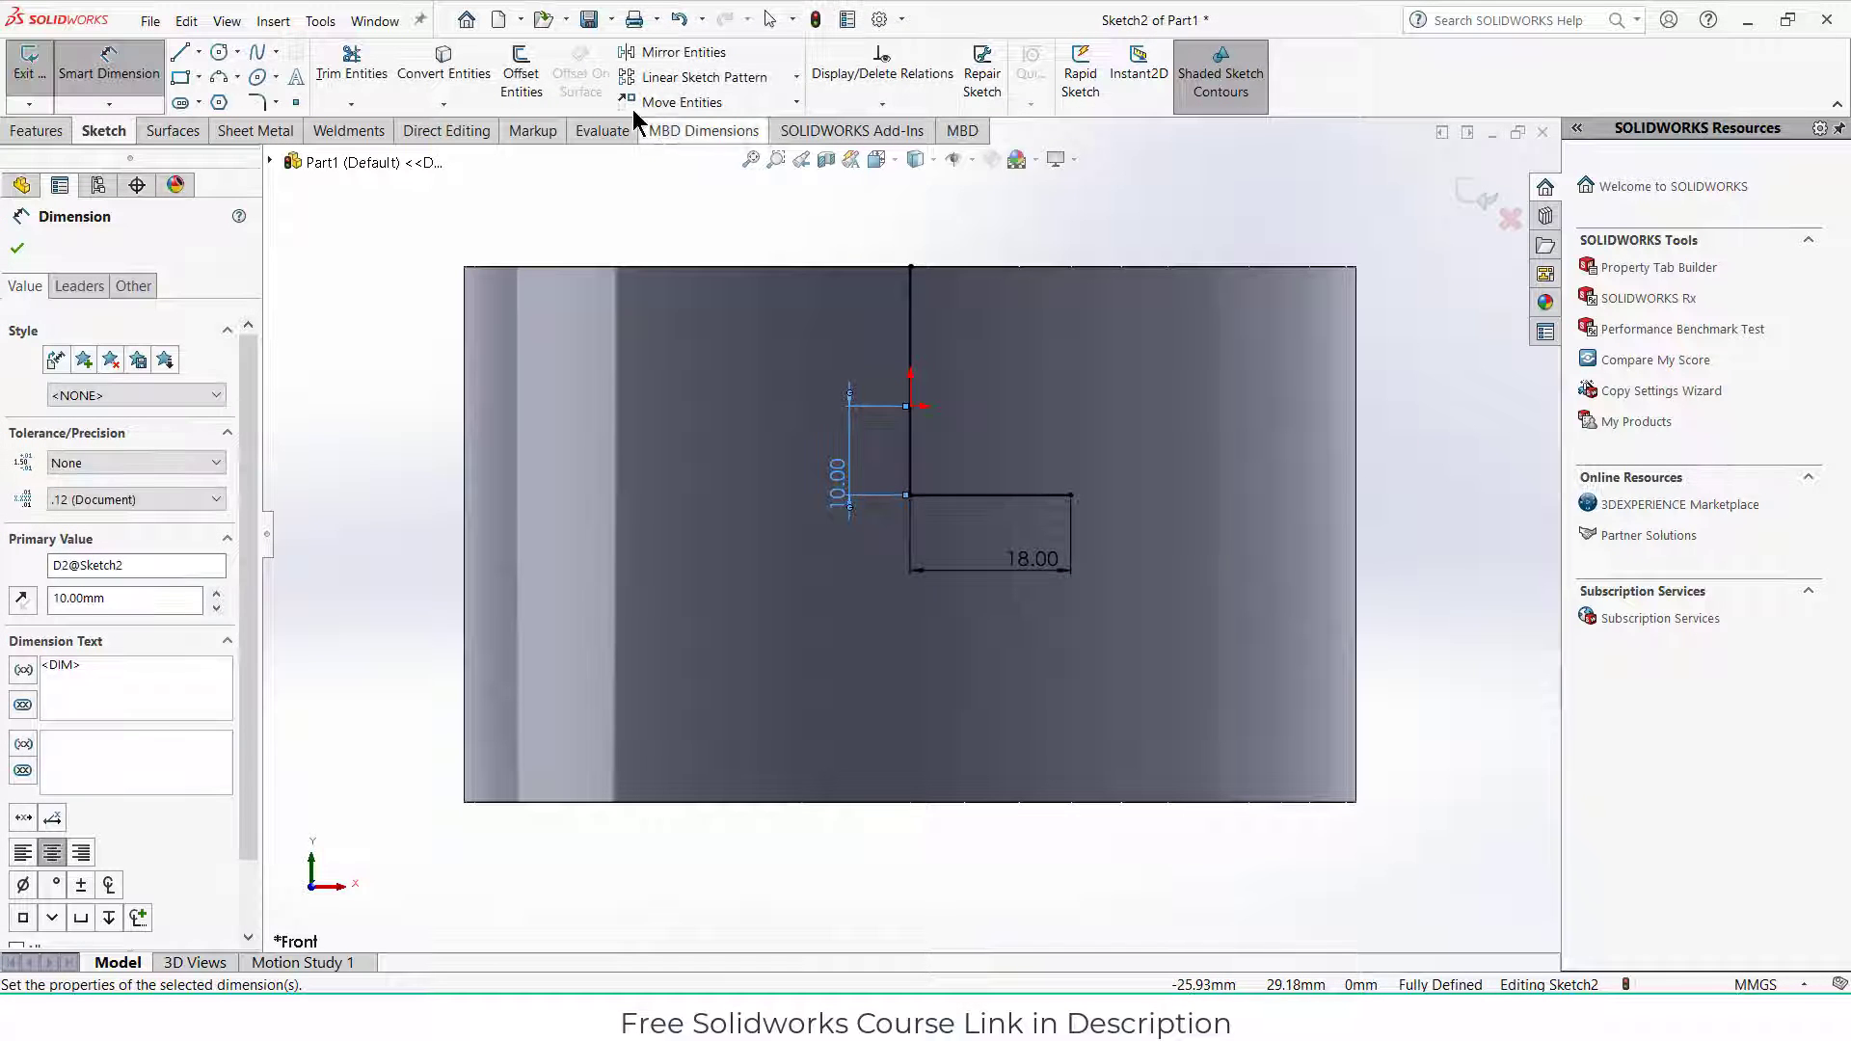
Step: Offset the path 10 mm bi-directionally with arc caps, making original lines construction
left_click(520, 72)
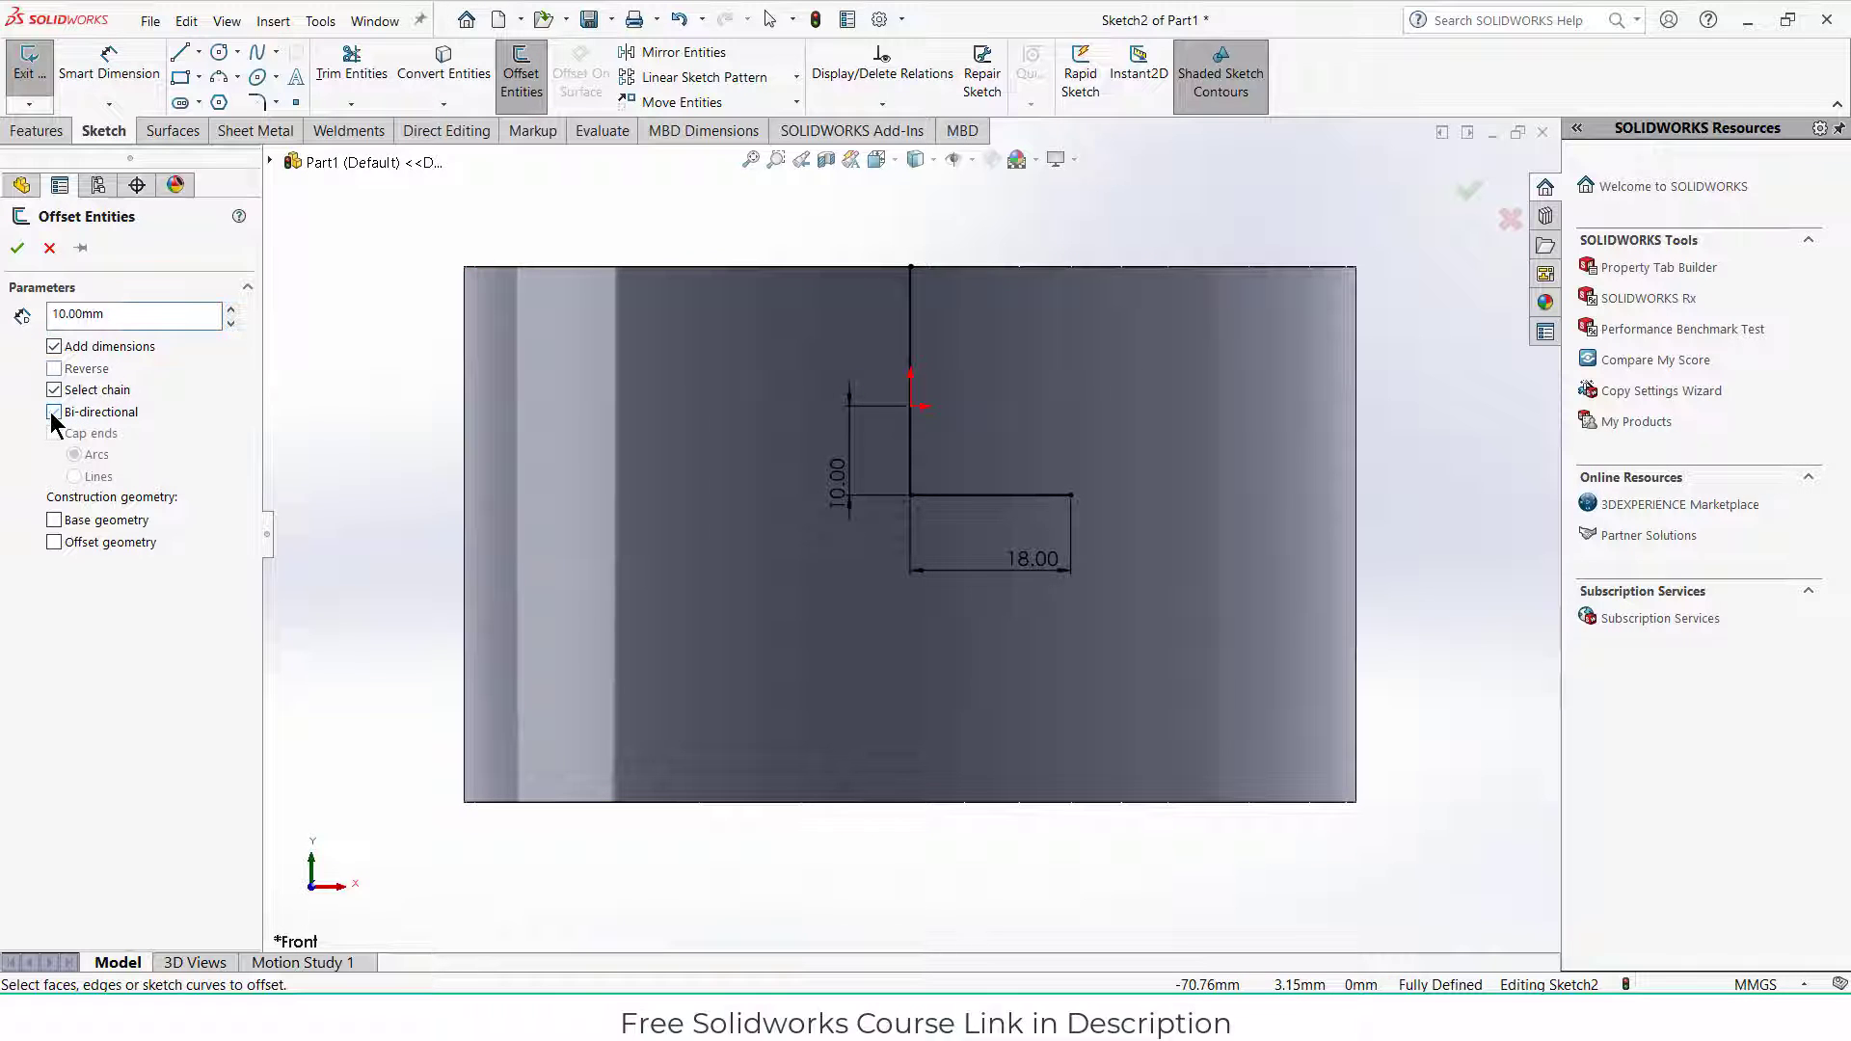
left_click(54, 411)
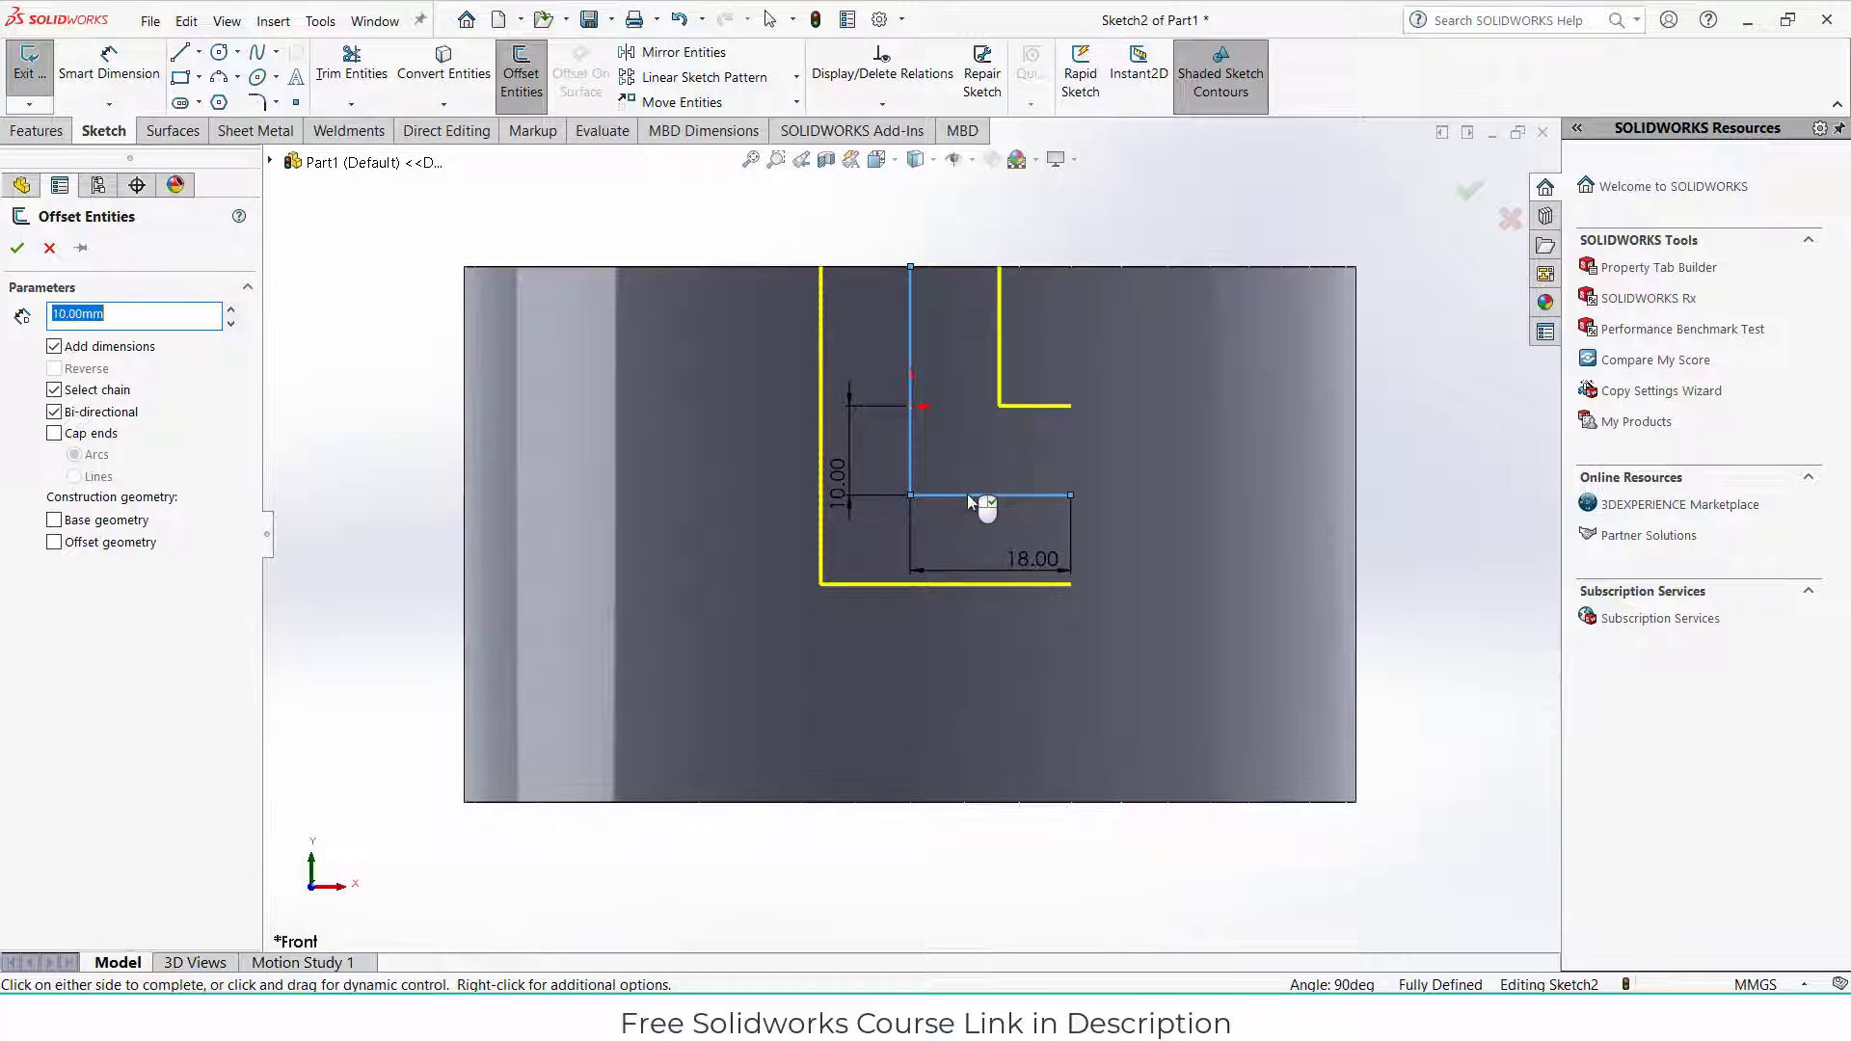
left_click(54, 433)
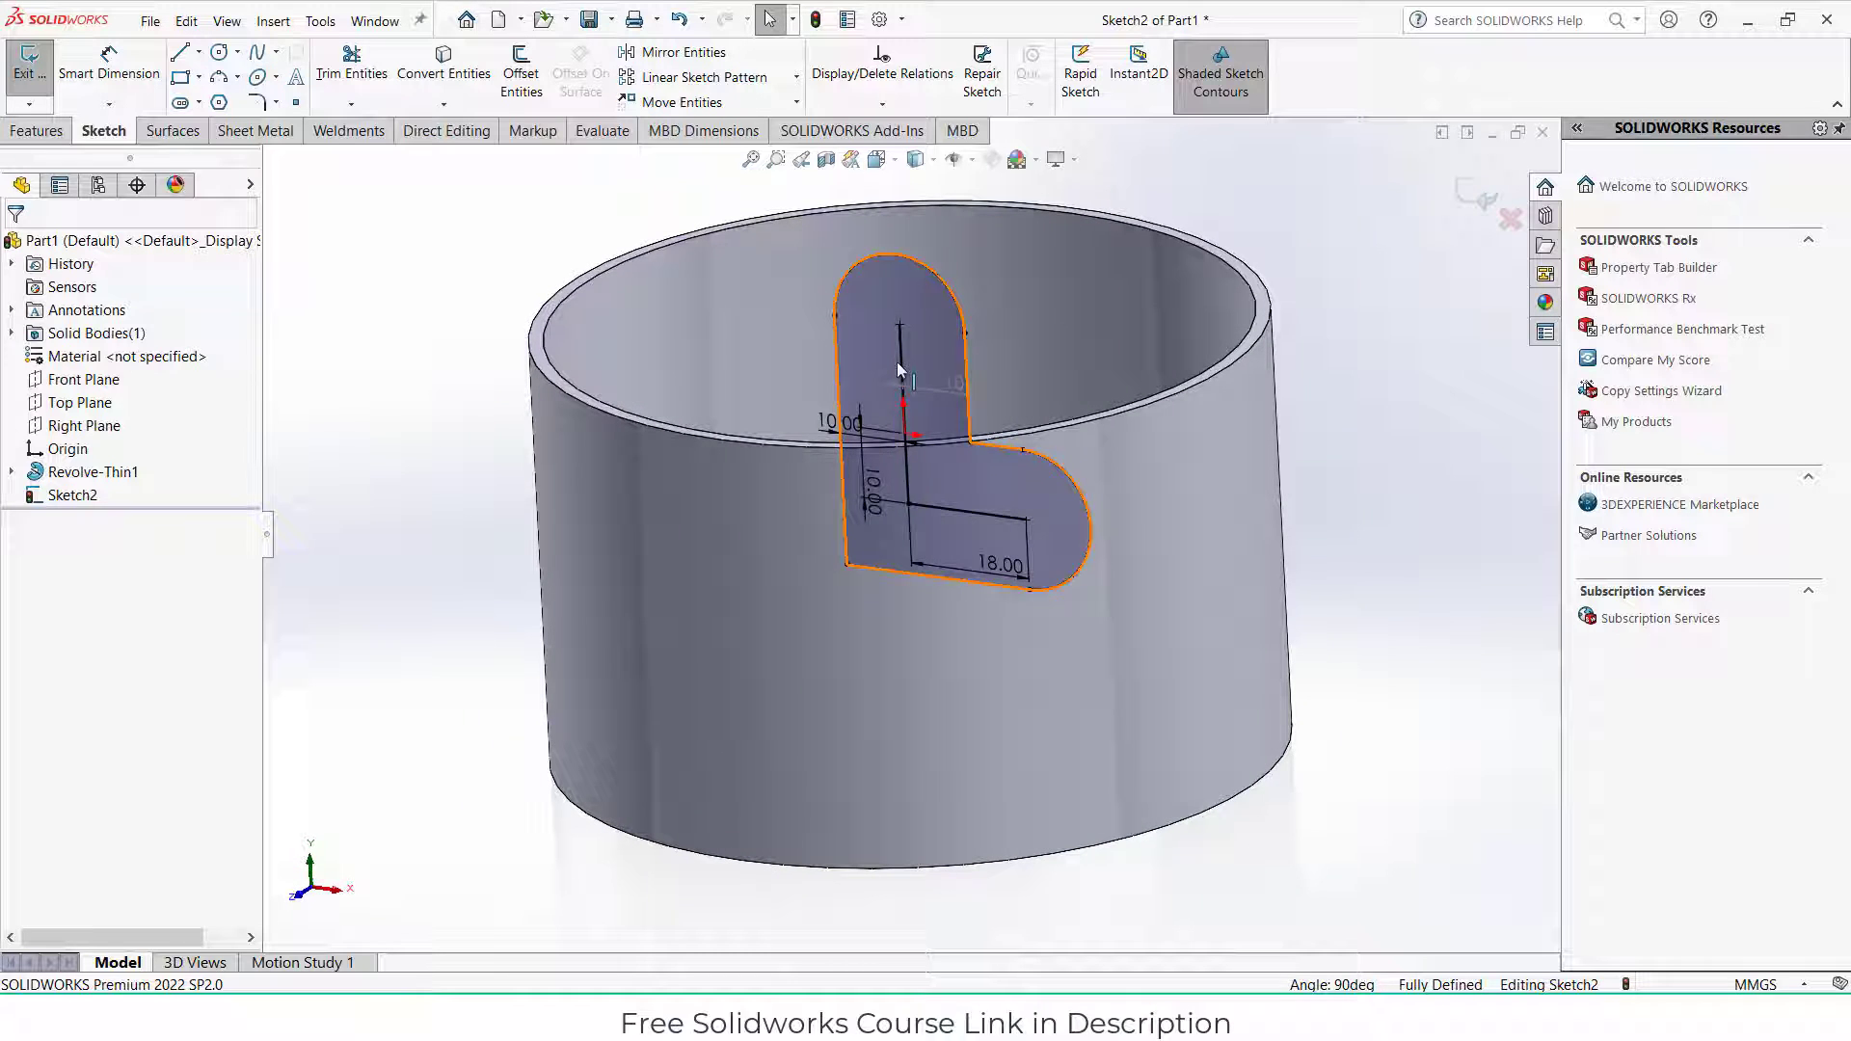
left_click(967, 514)
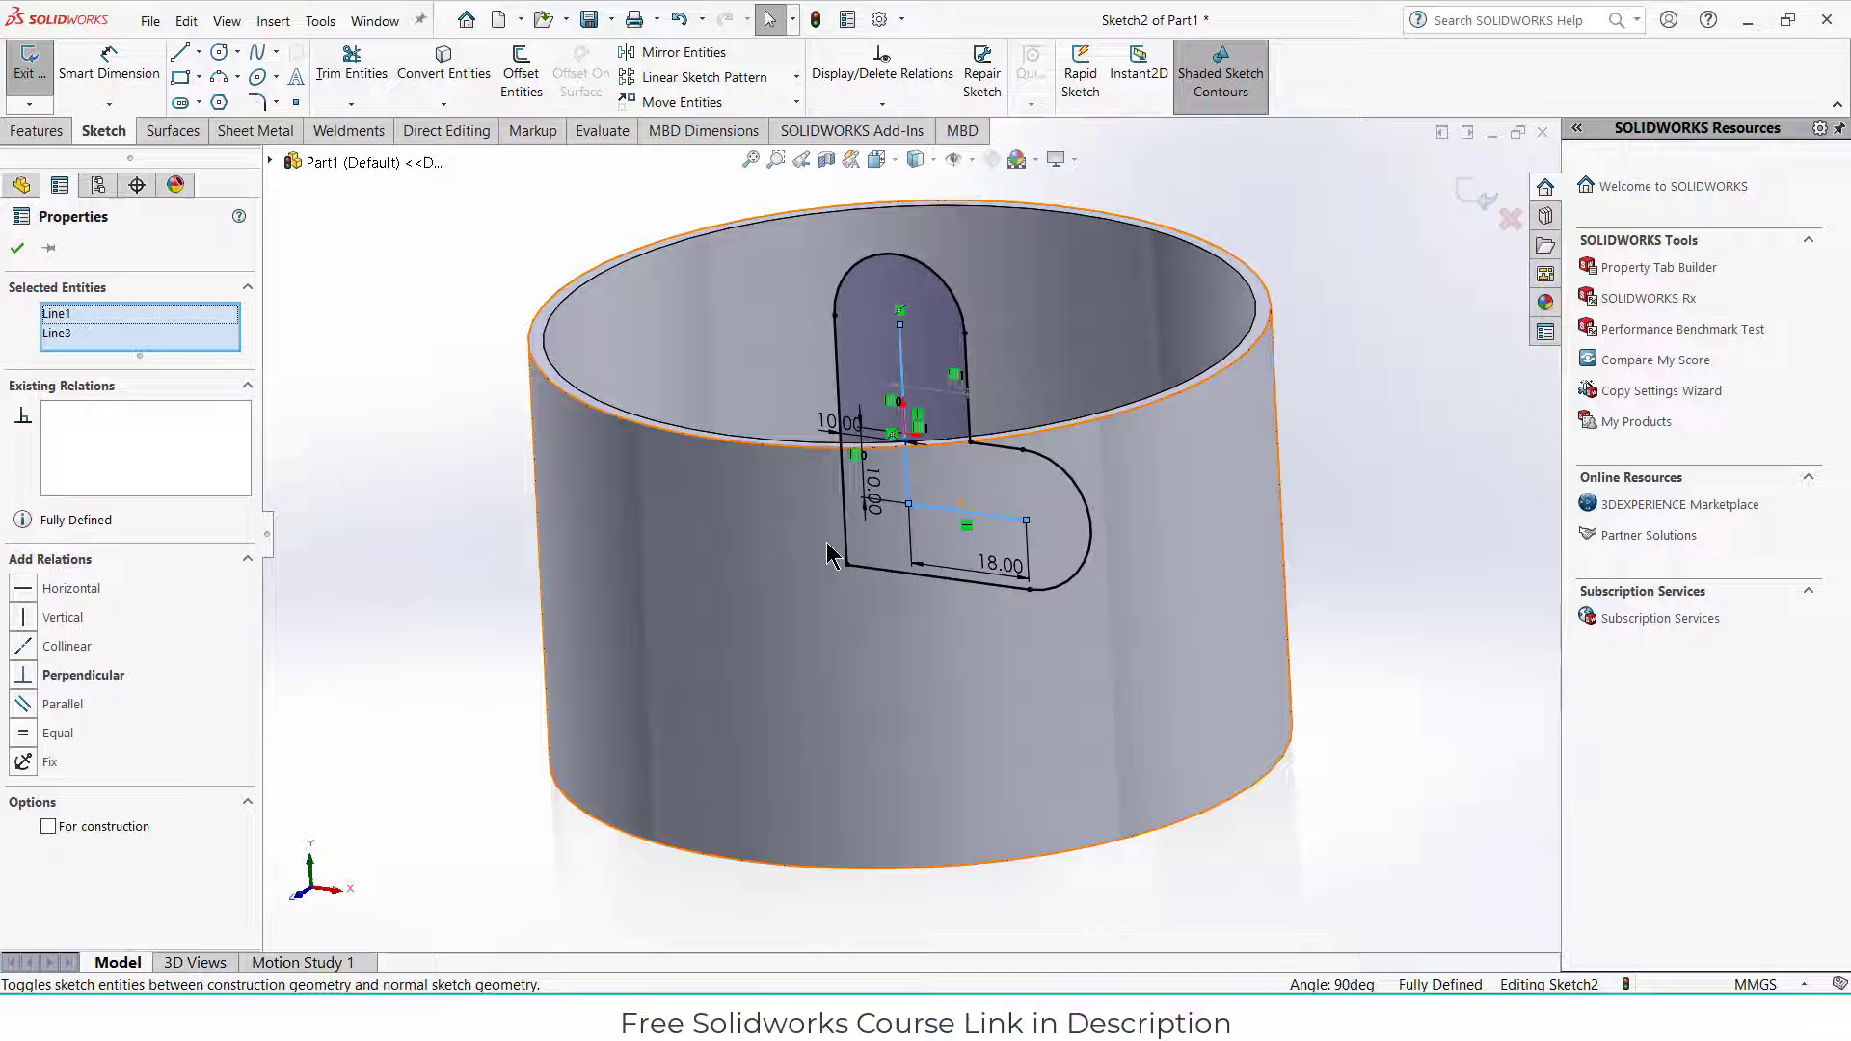
left_click(38, 131)
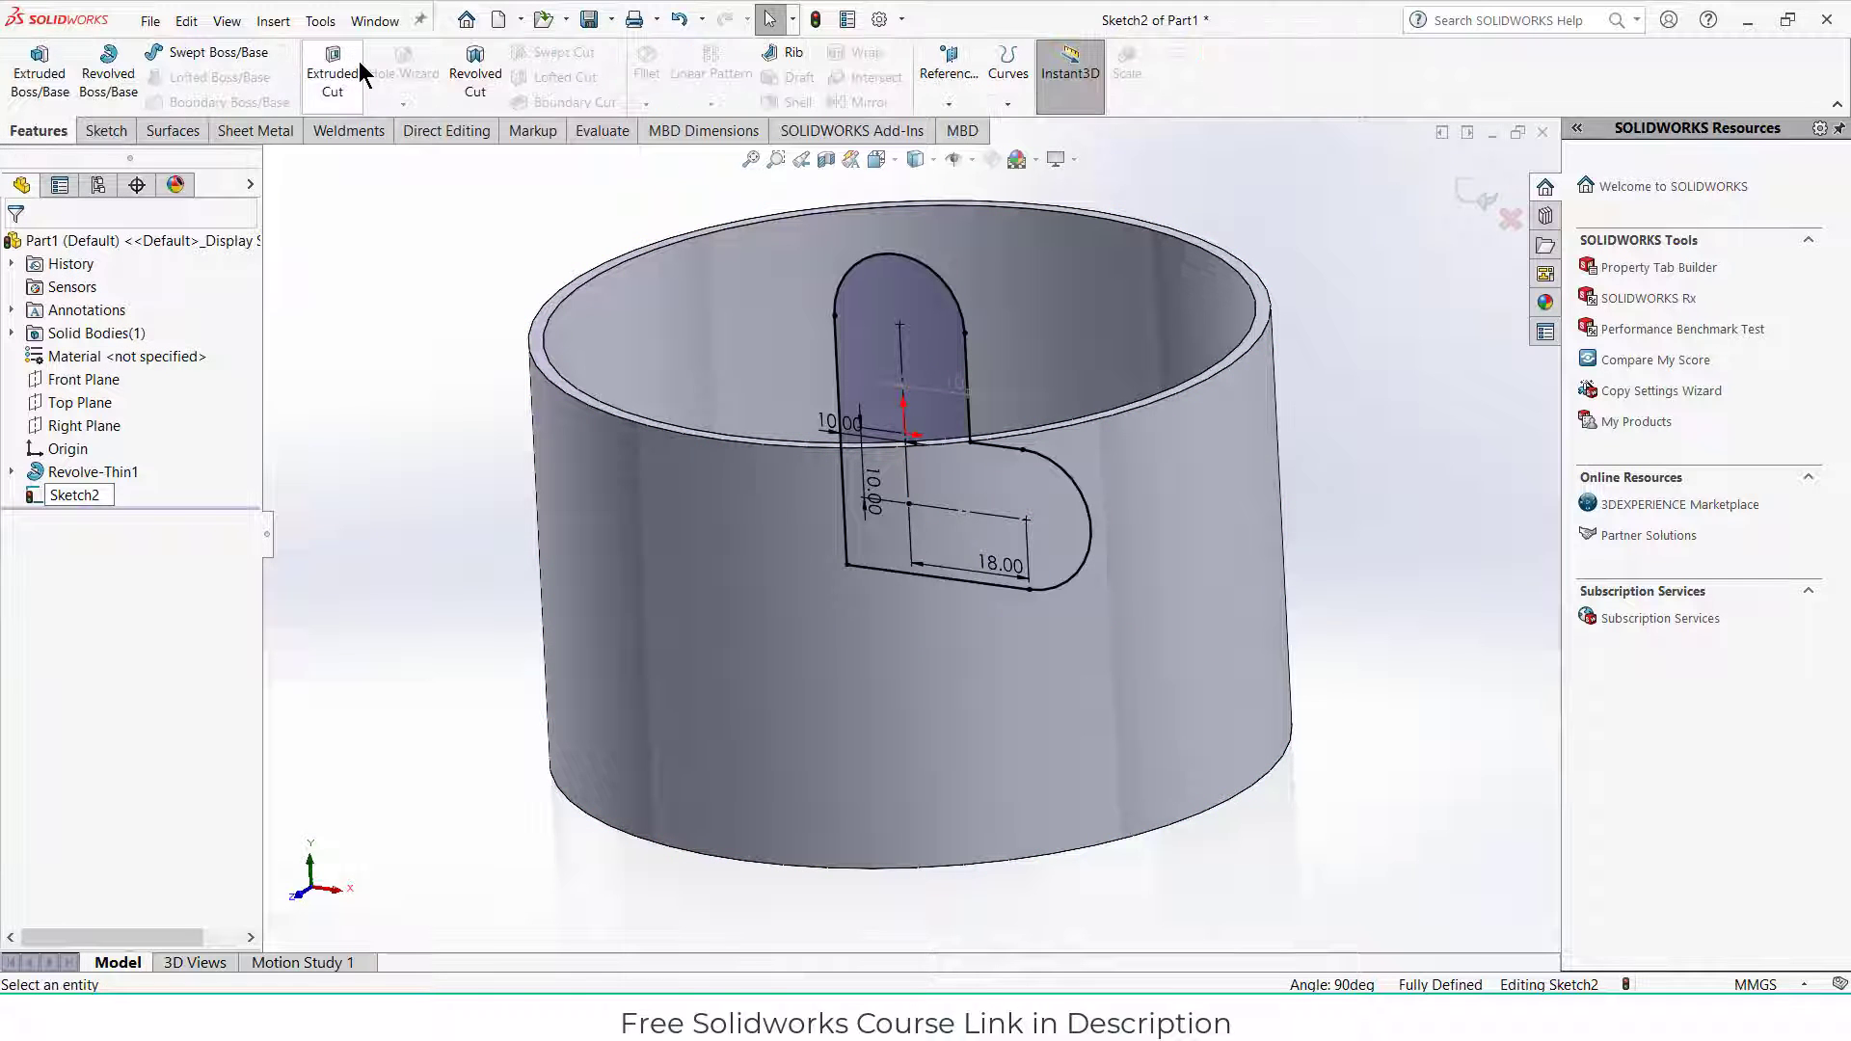
Step: Extrude-cut the rounded slot outline Through All
left_click(332, 65)
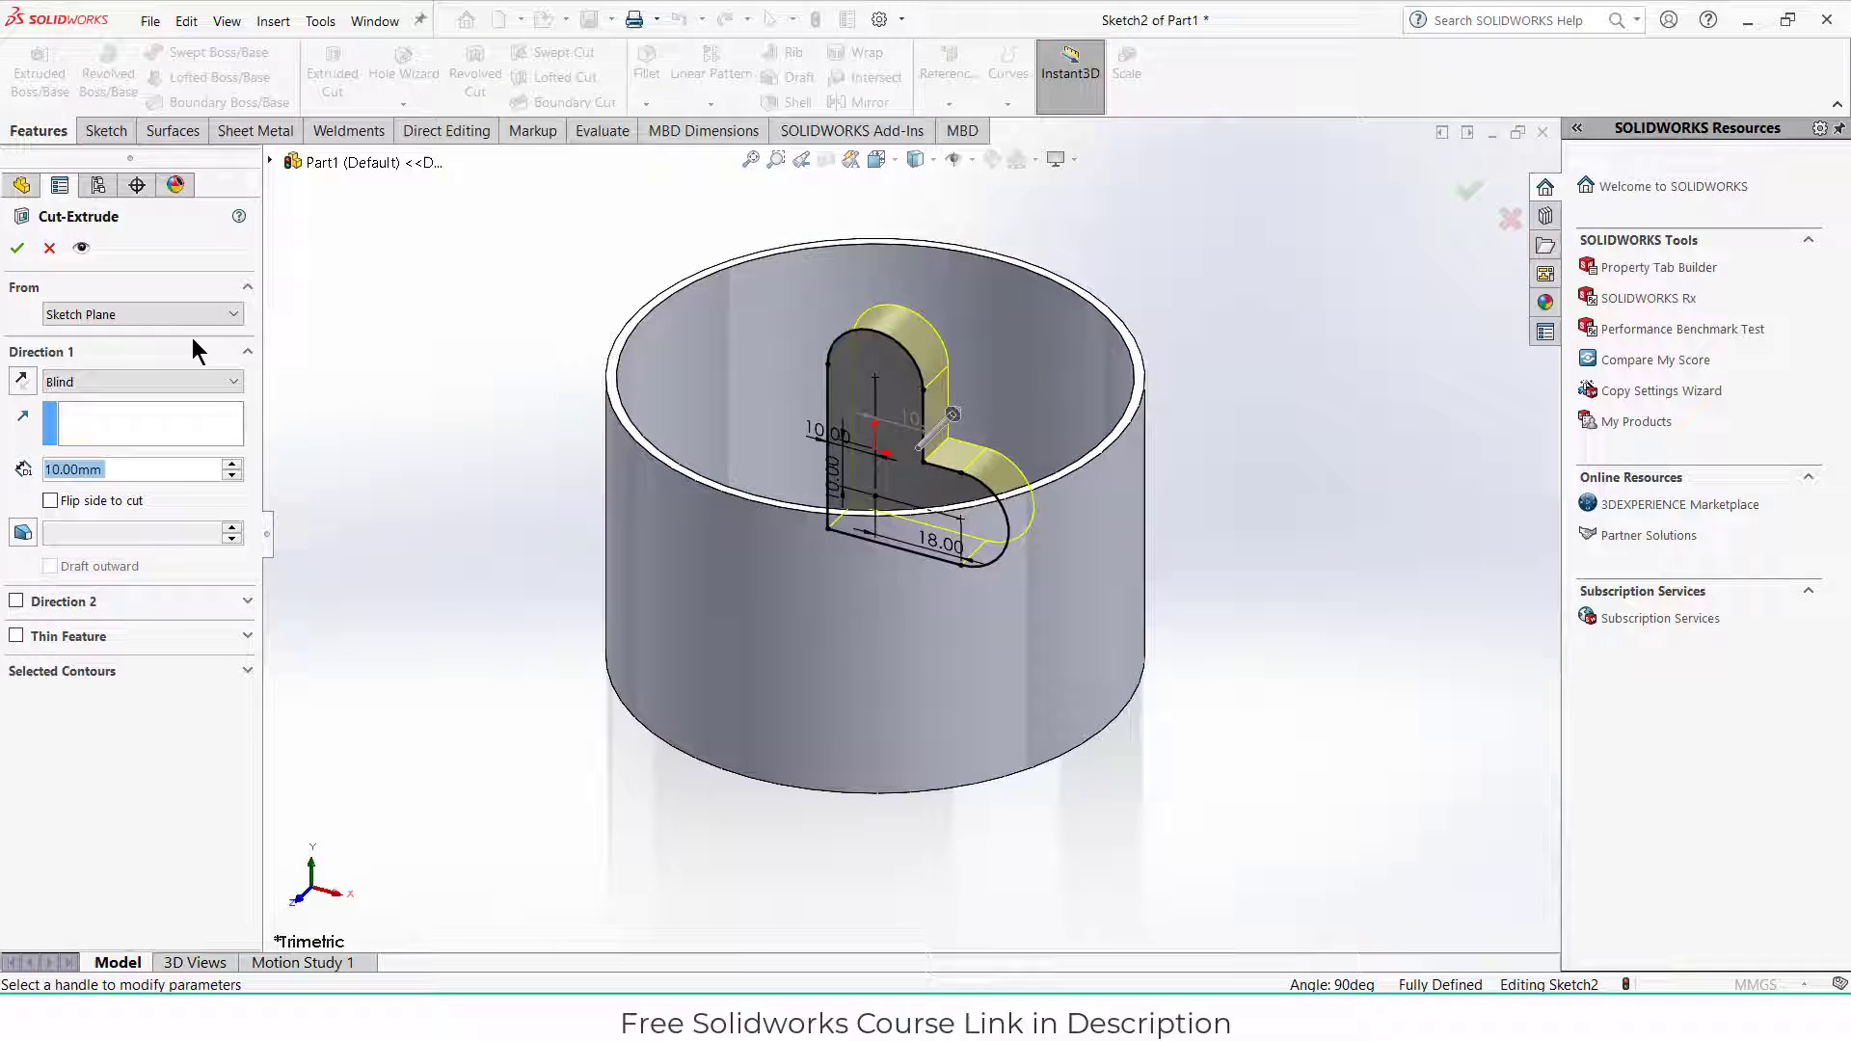
left_click(142, 382)
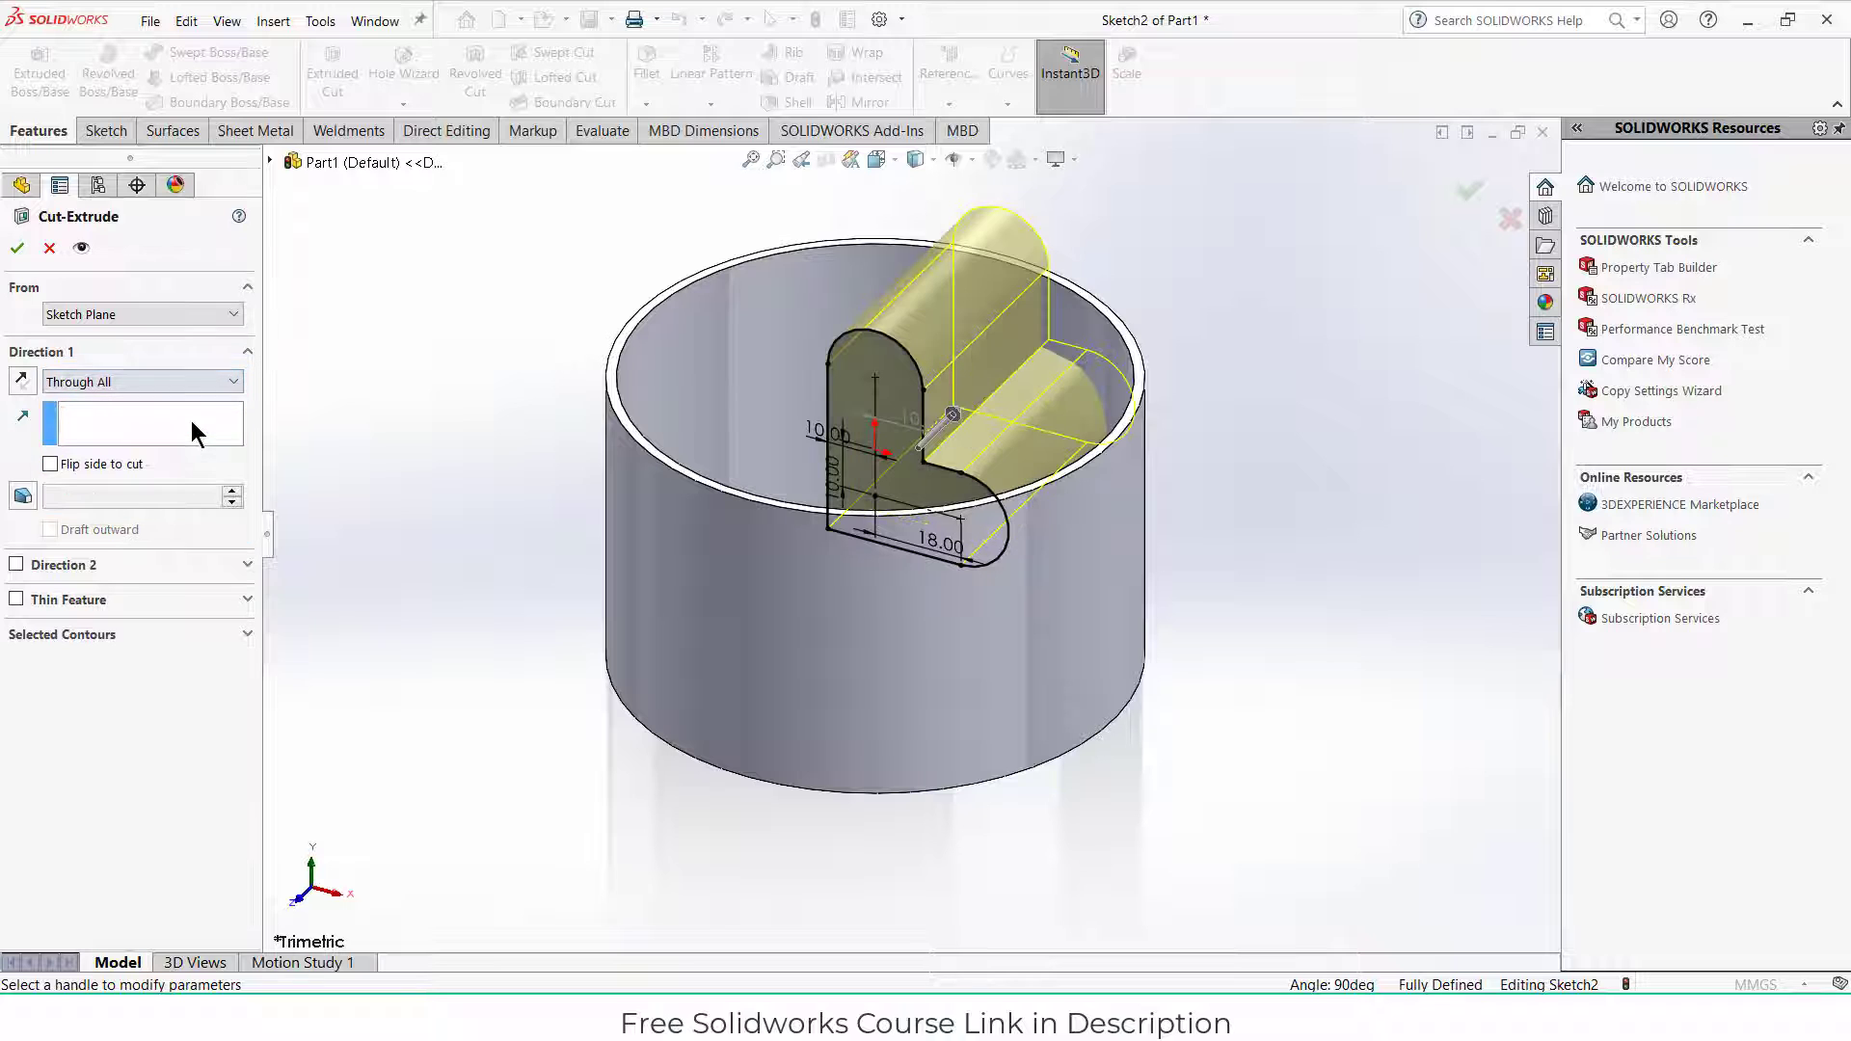
left_click(17, 247)
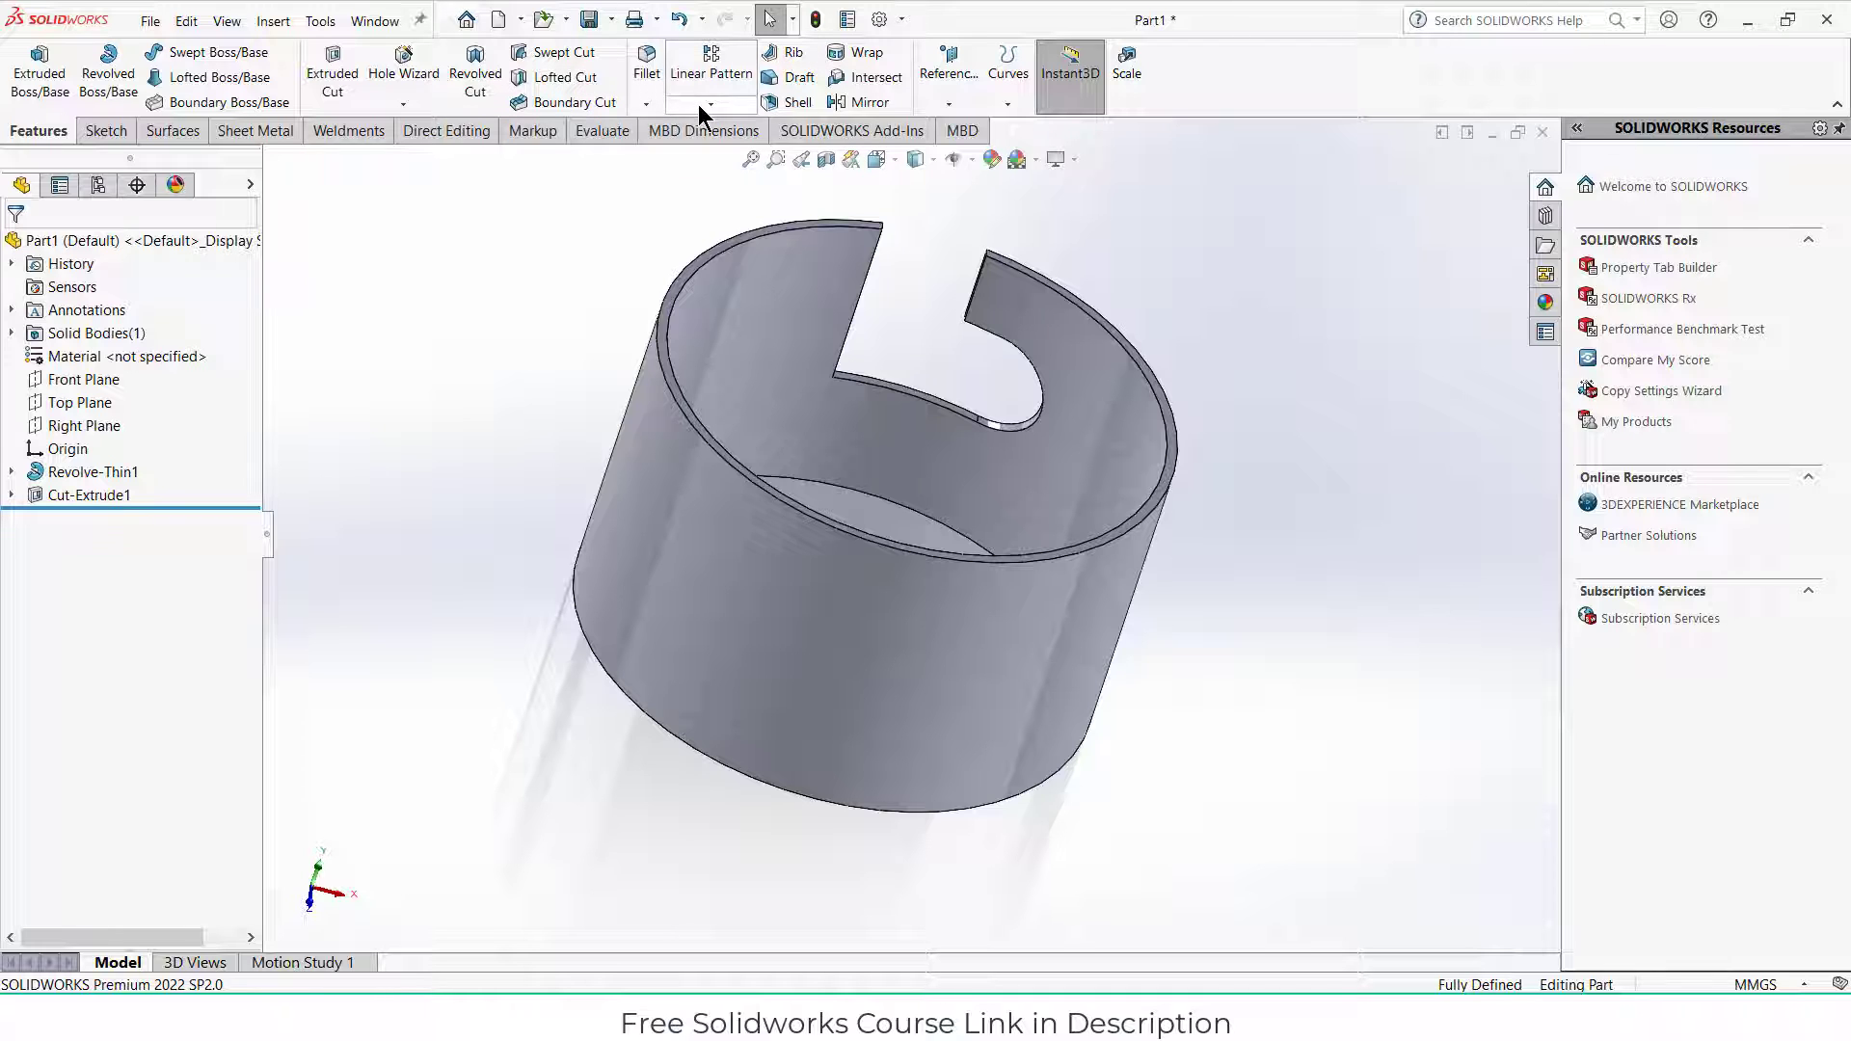
Step: Circularly pattern the slot cut 360° with 2 equally spaced instances
left_click(710, 104)
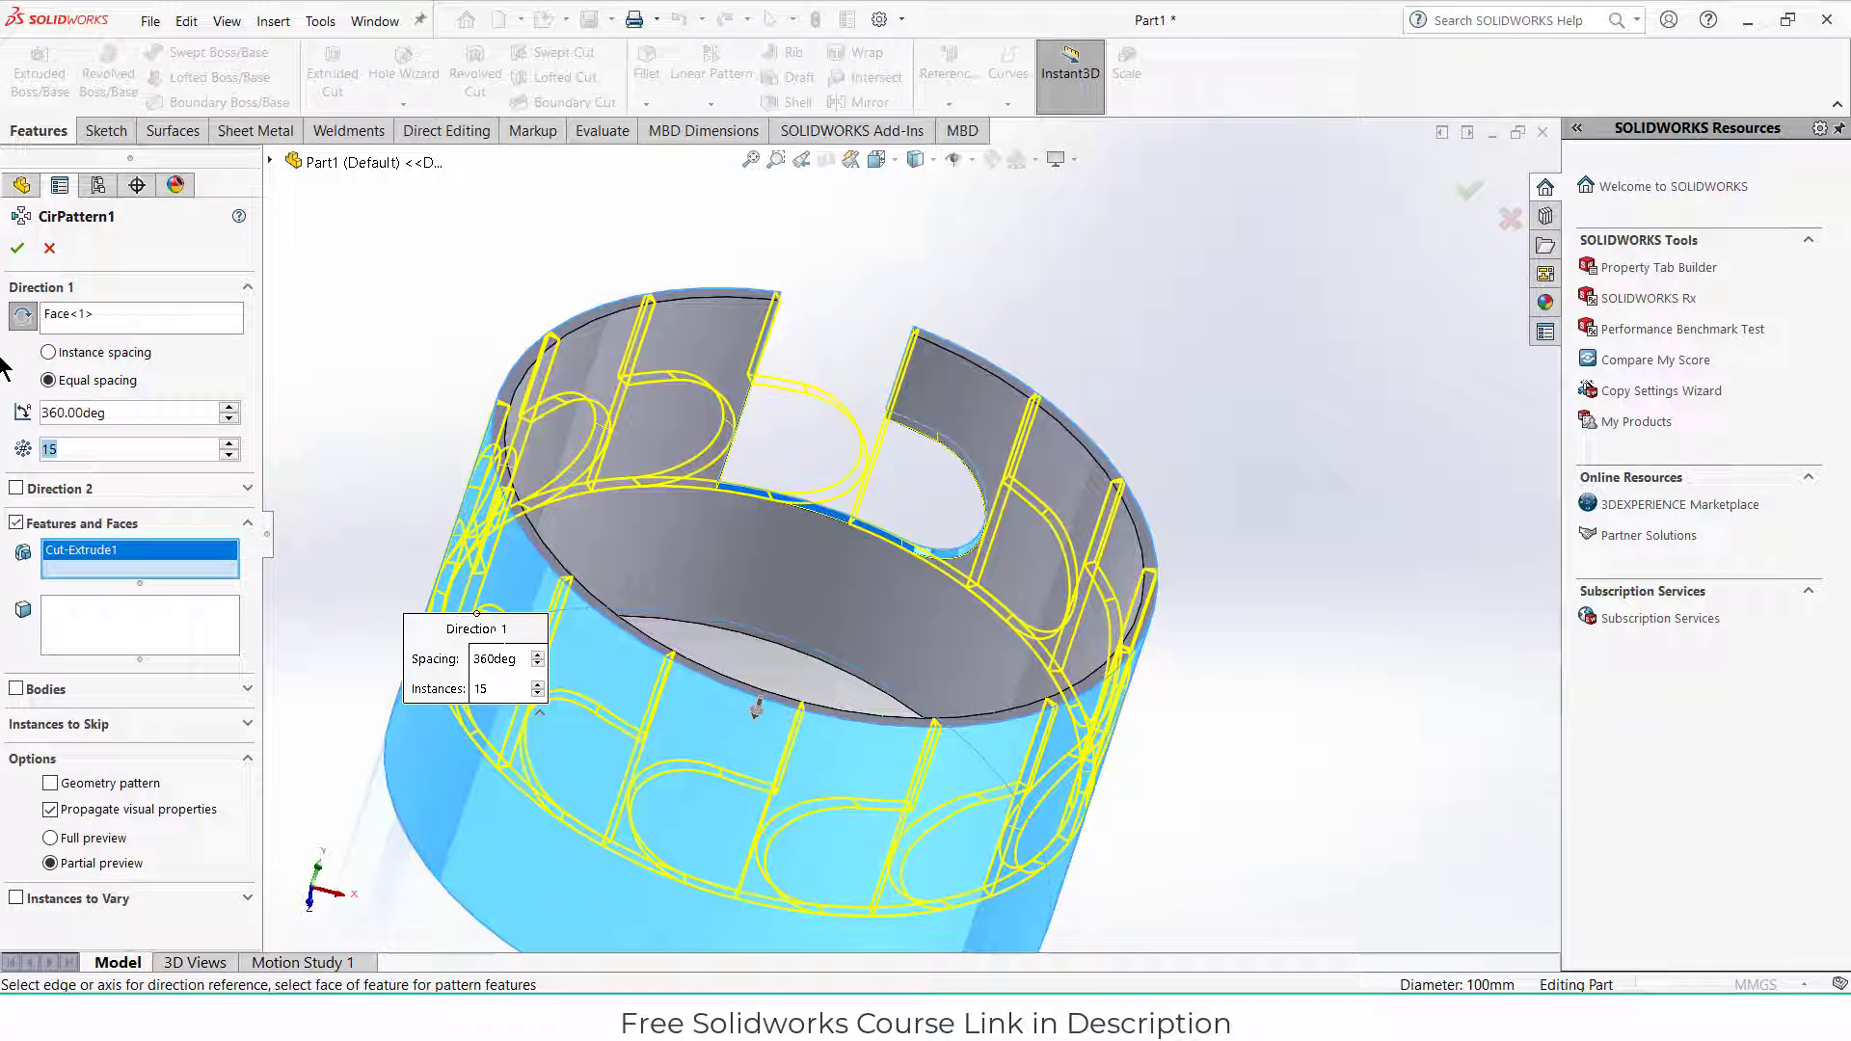
type("2")
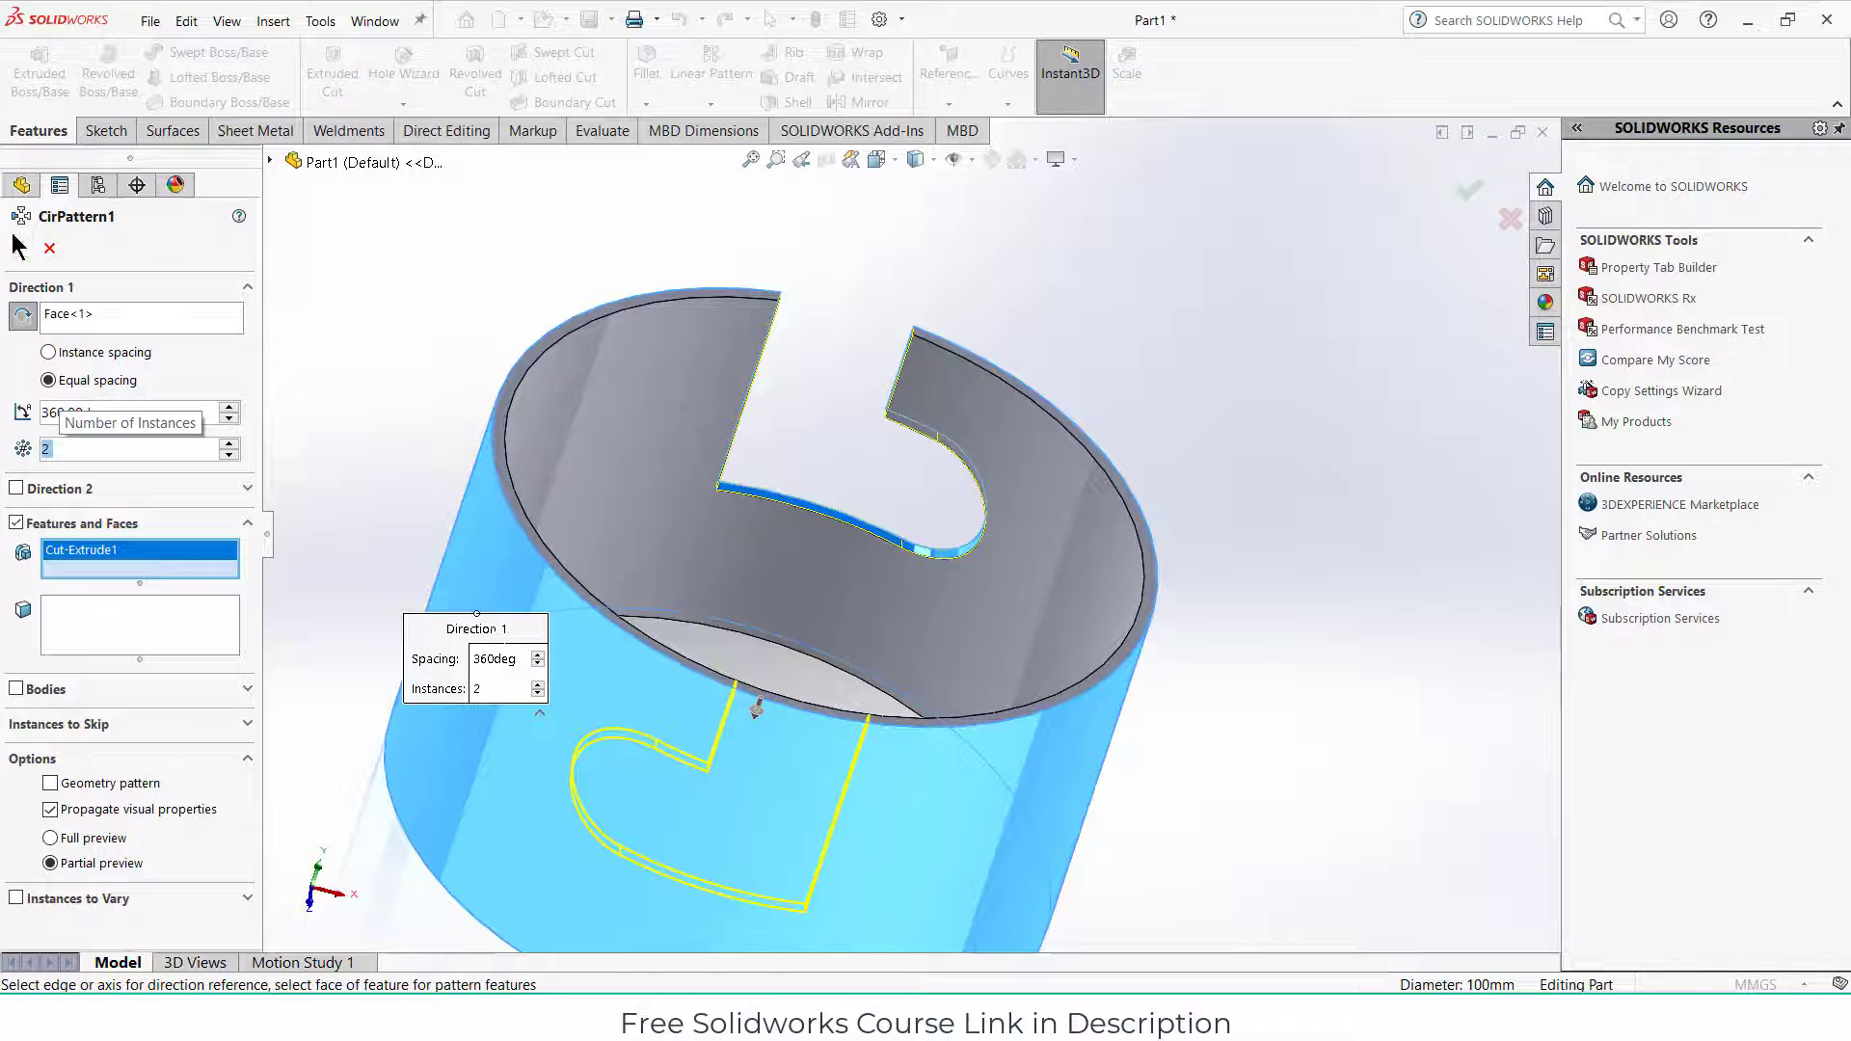
left_click(1467, 190)
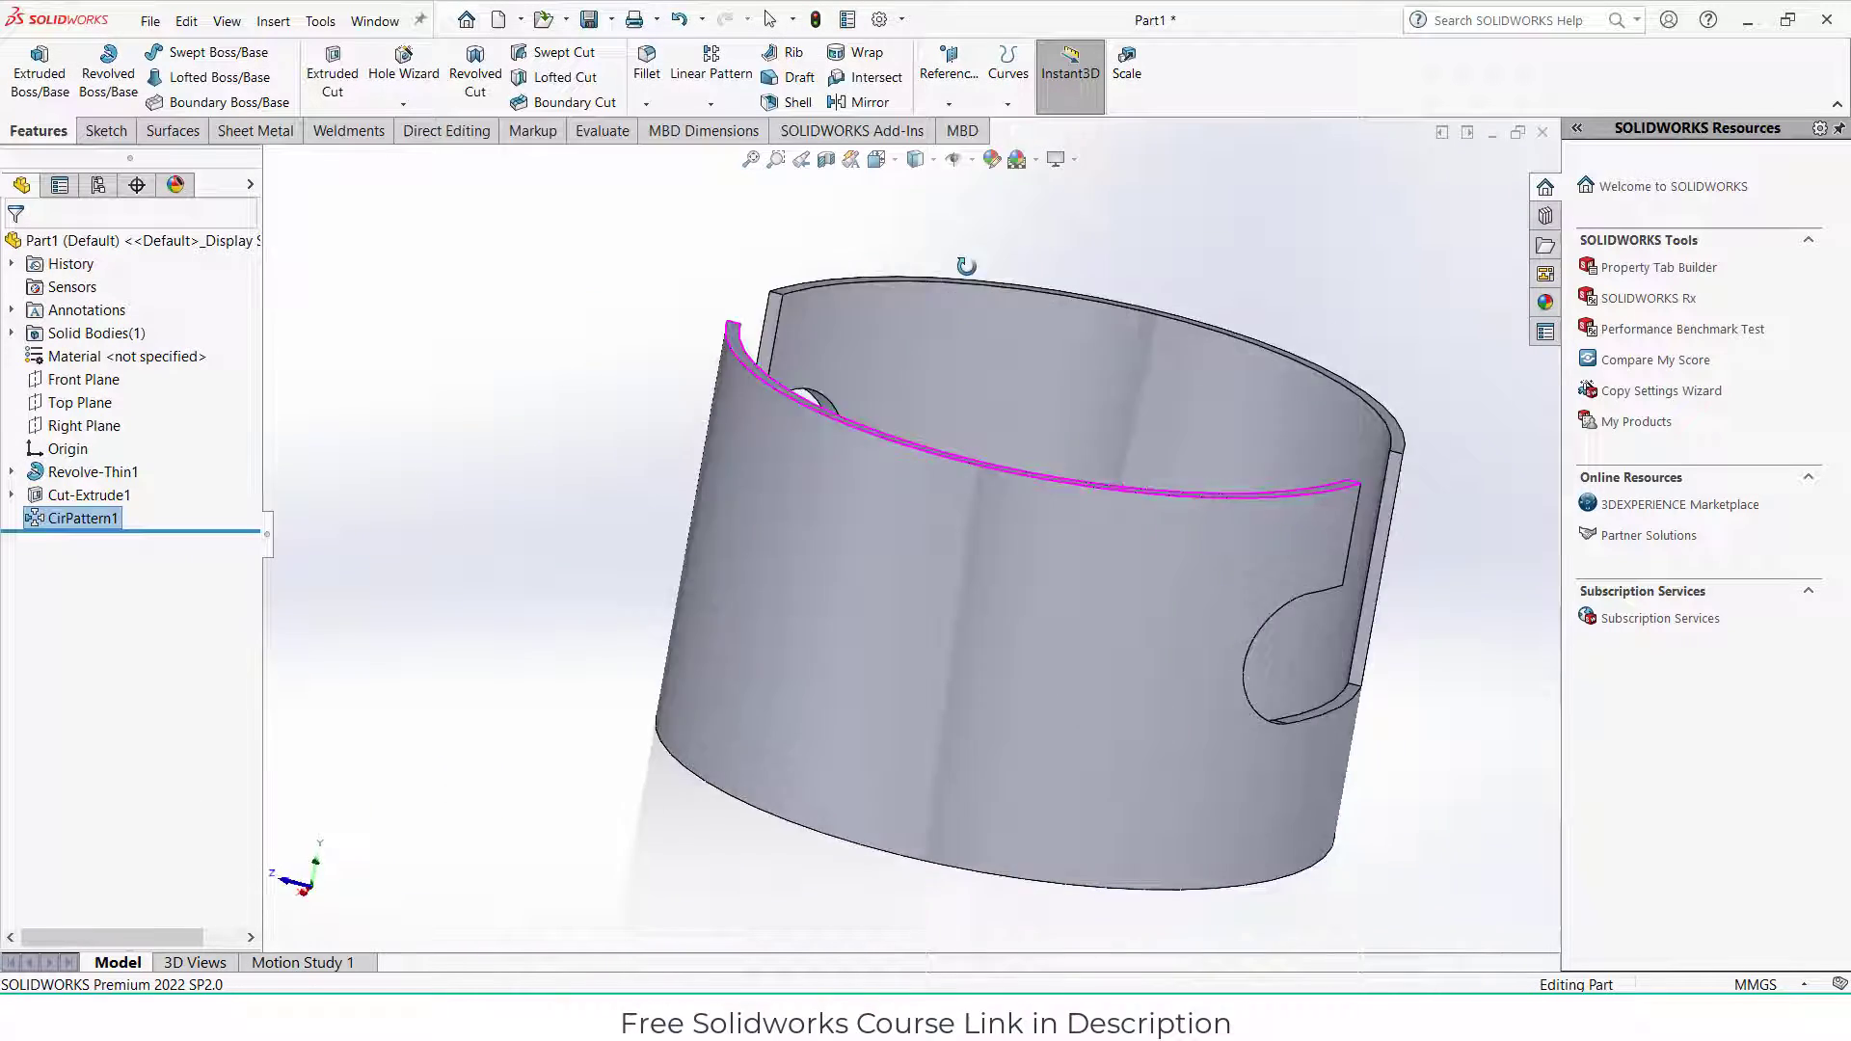